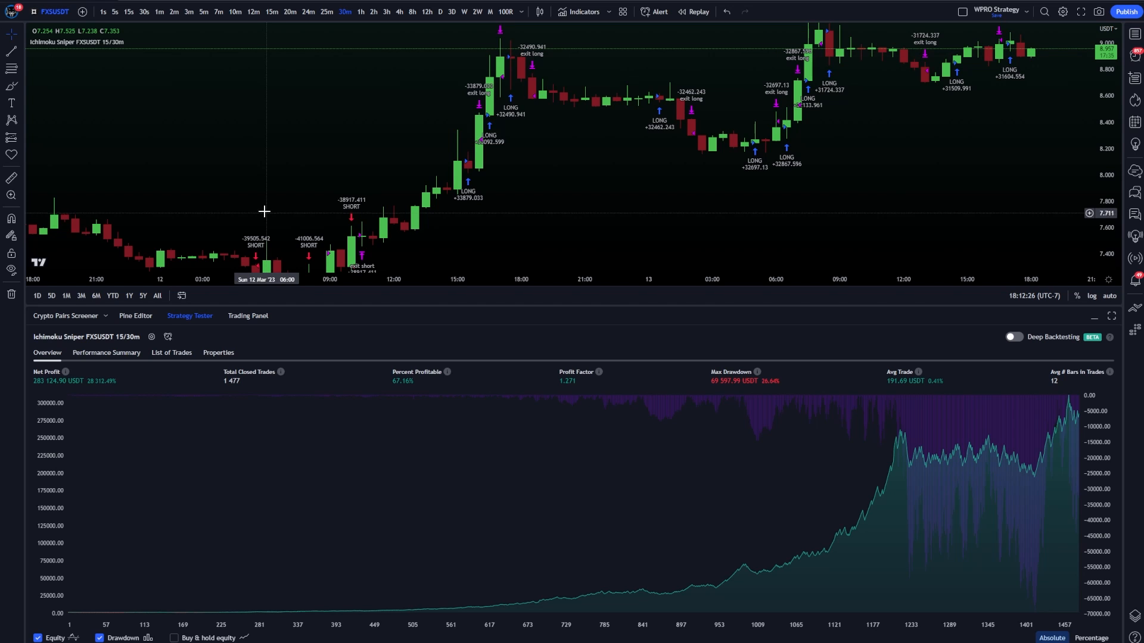
mouse_move(323, 361)
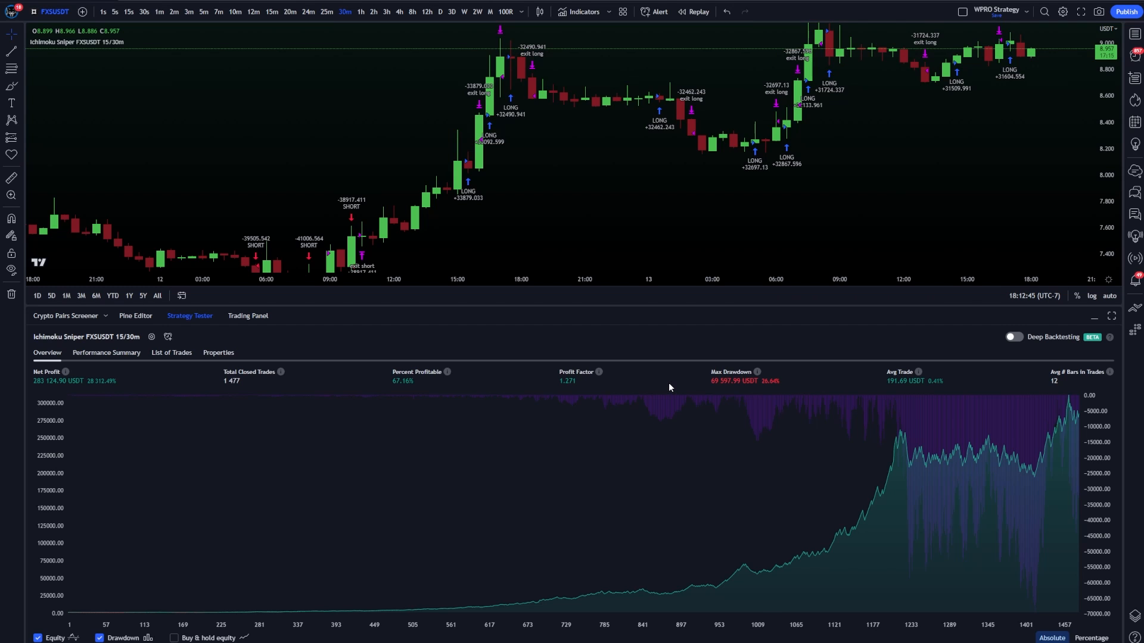
mouse_move(719, 318)
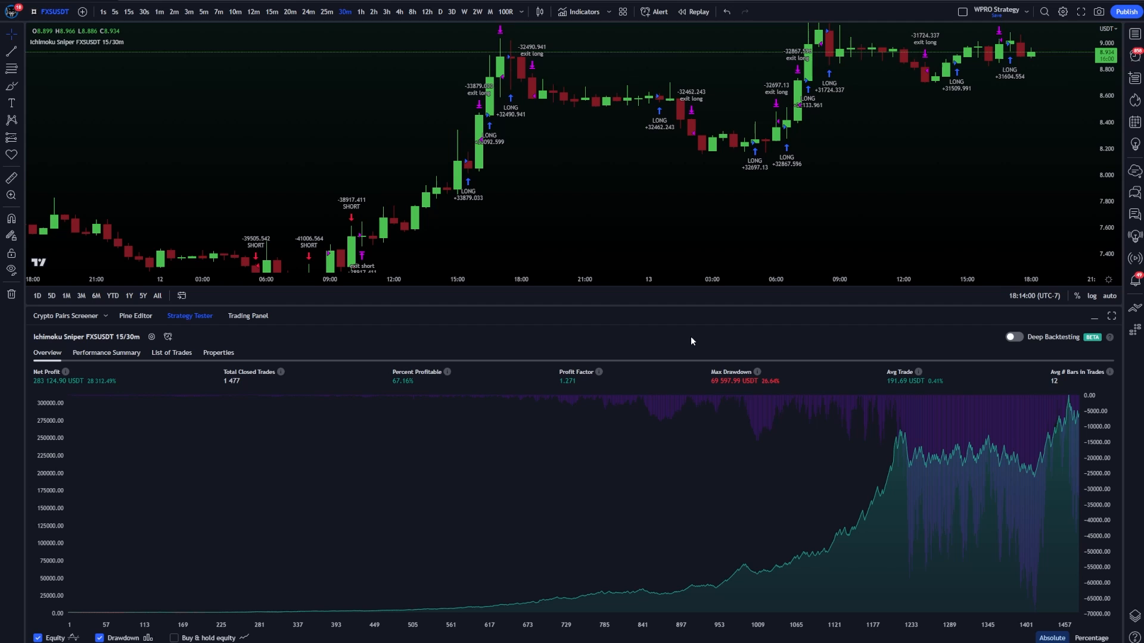
mouse_move(750, 354)
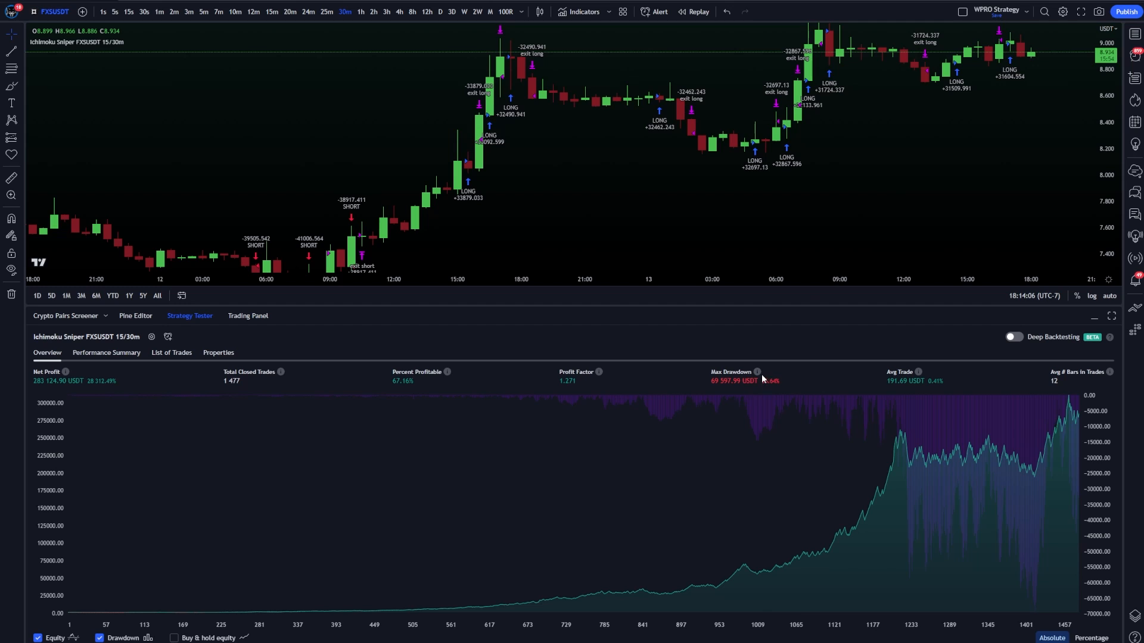
mouse_move(409, 391)
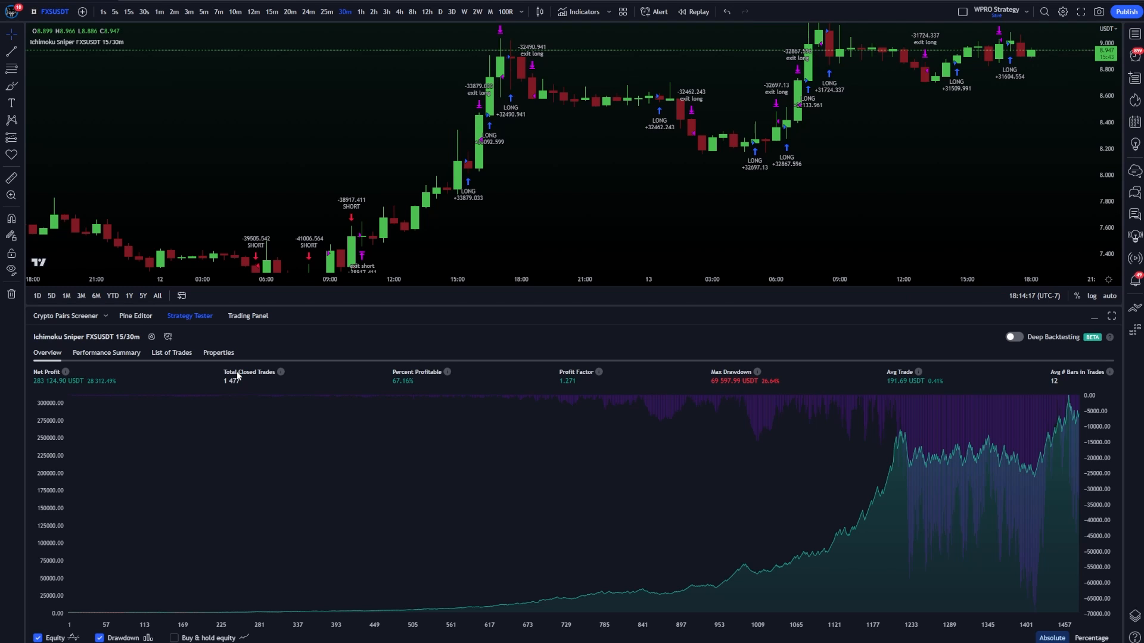
mouse_move(256, 386)
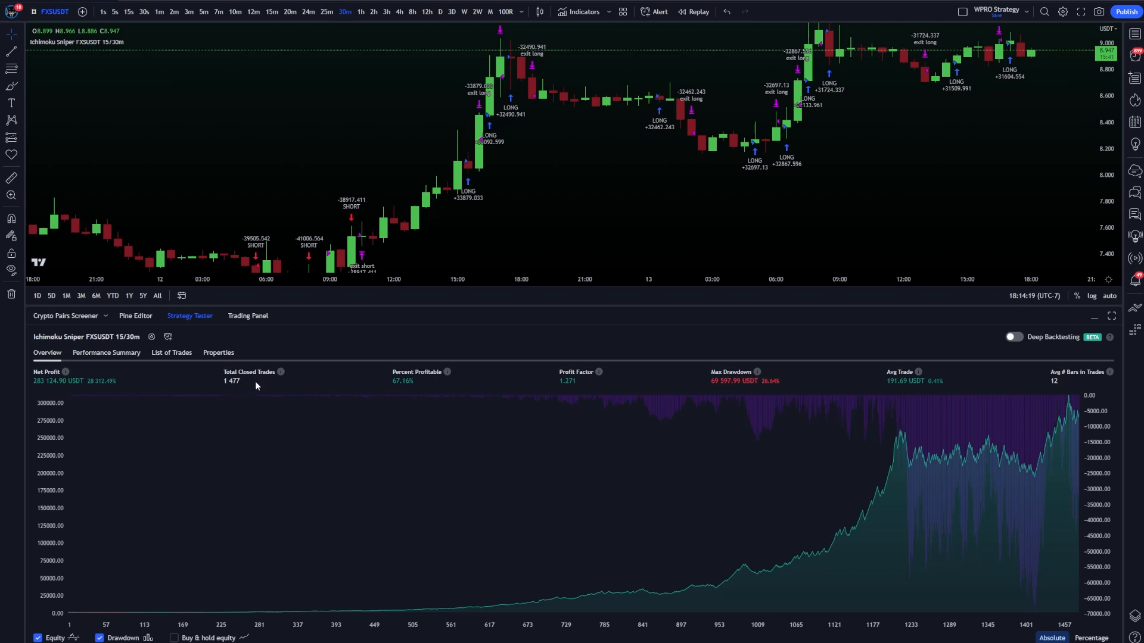
mouse_move(122, 386)
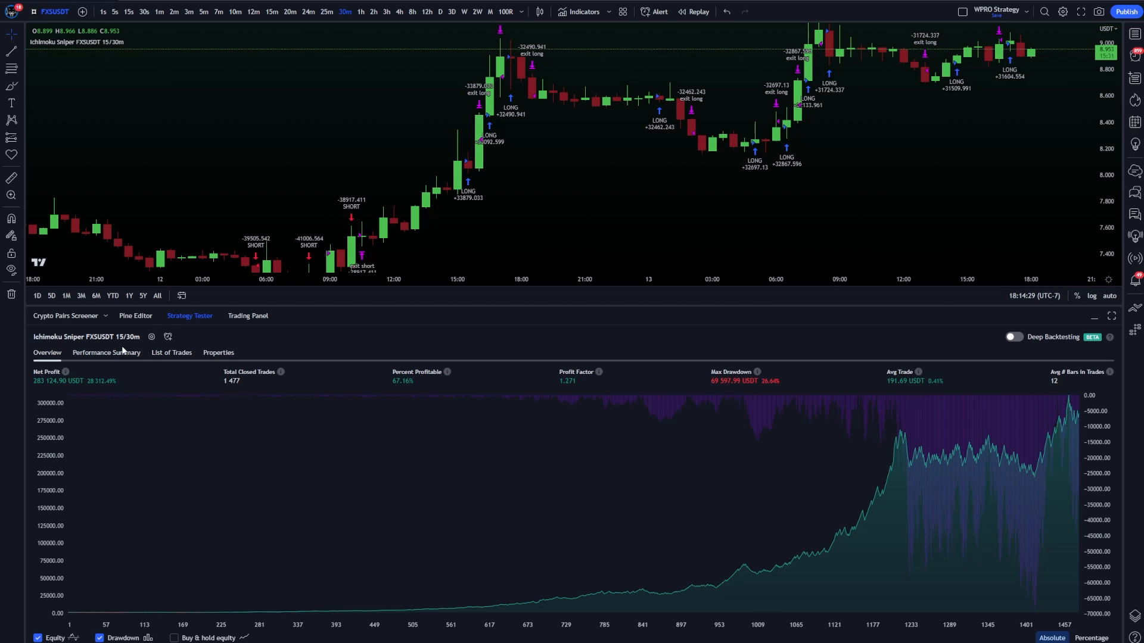
Show the Performance Summary, reviewing profit, drawdown, Sharpe 1.12 and Sortino 23.393
click(106, 352)
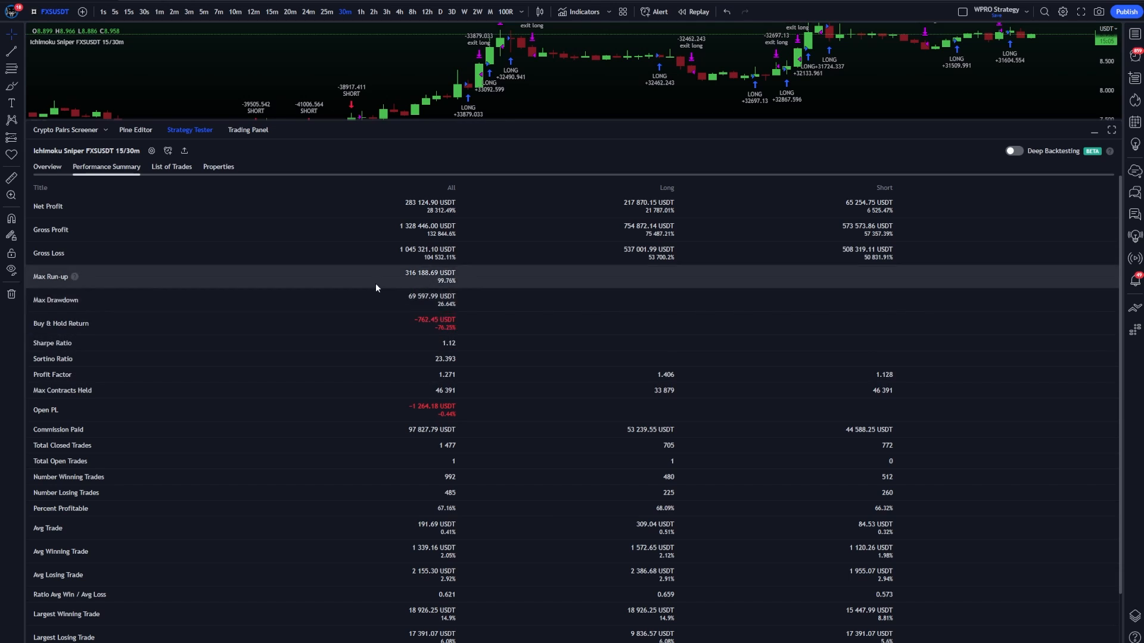
mouse_move(449, 344)
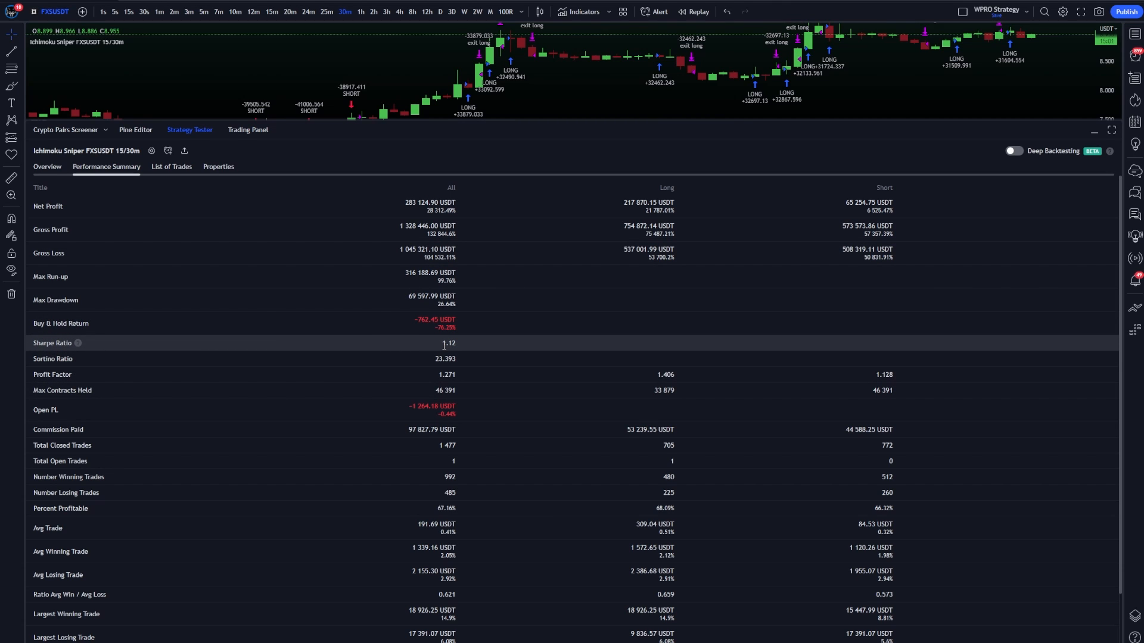
double_click(444, 358)
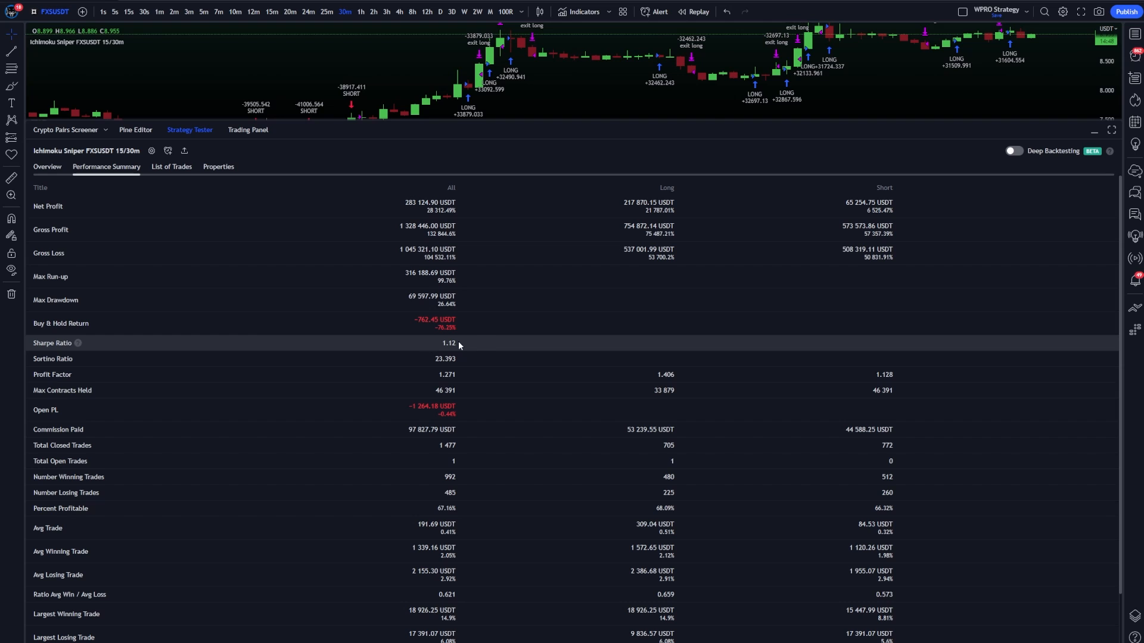
mouse_move(653, 437)
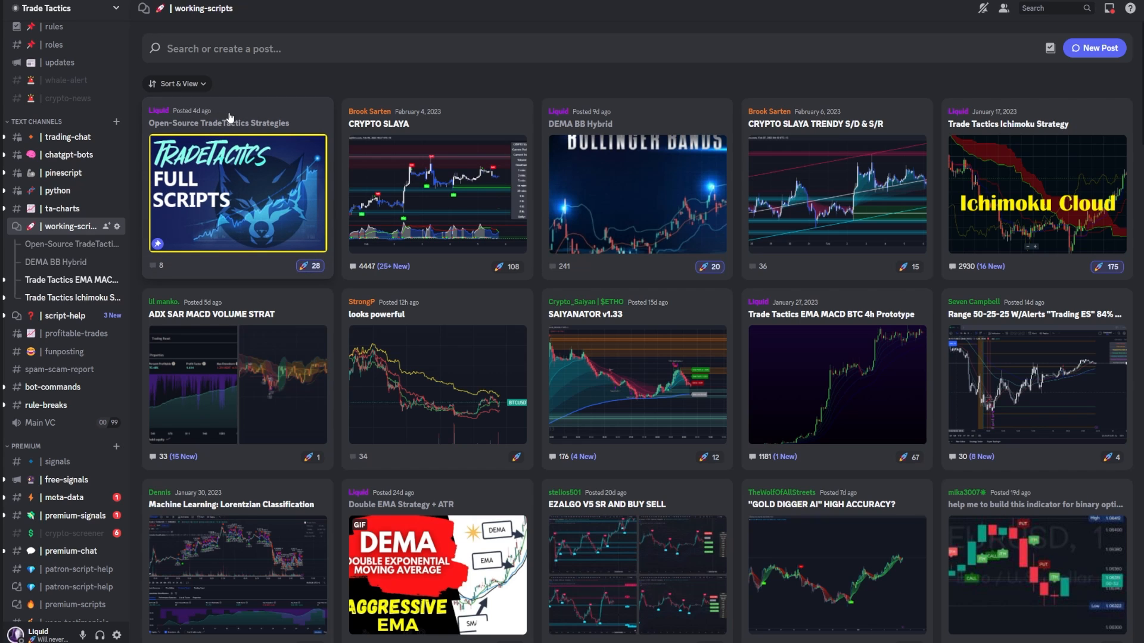
mouse_move(71, 244)
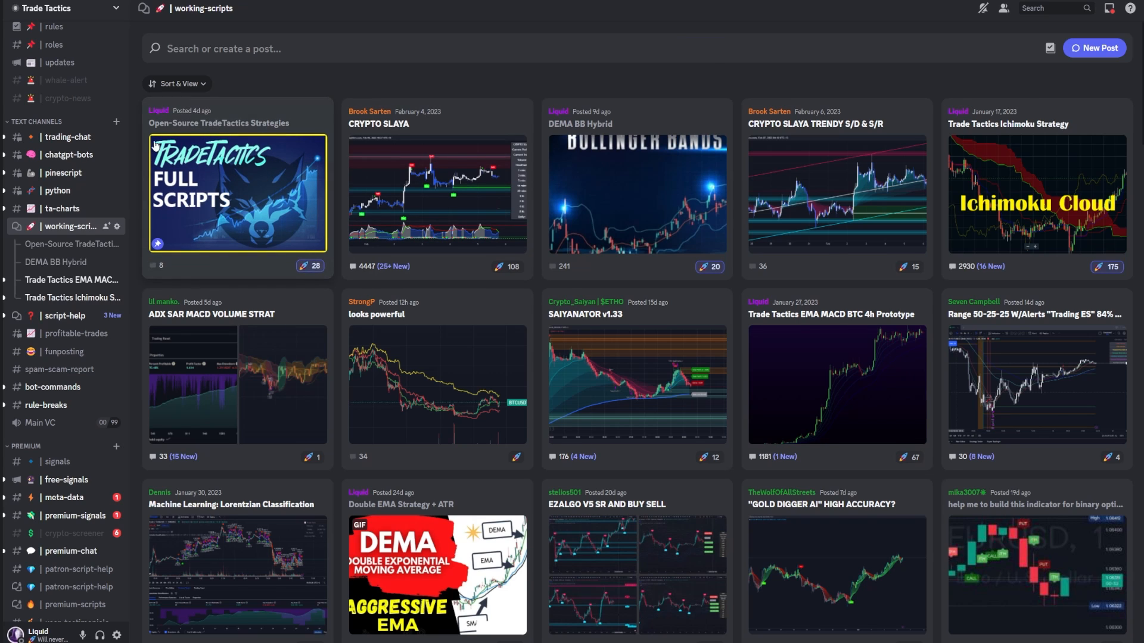
Open the Open-Source TradeTactics Strategies post and scroll to the Ichimoku script
click(237, 193)
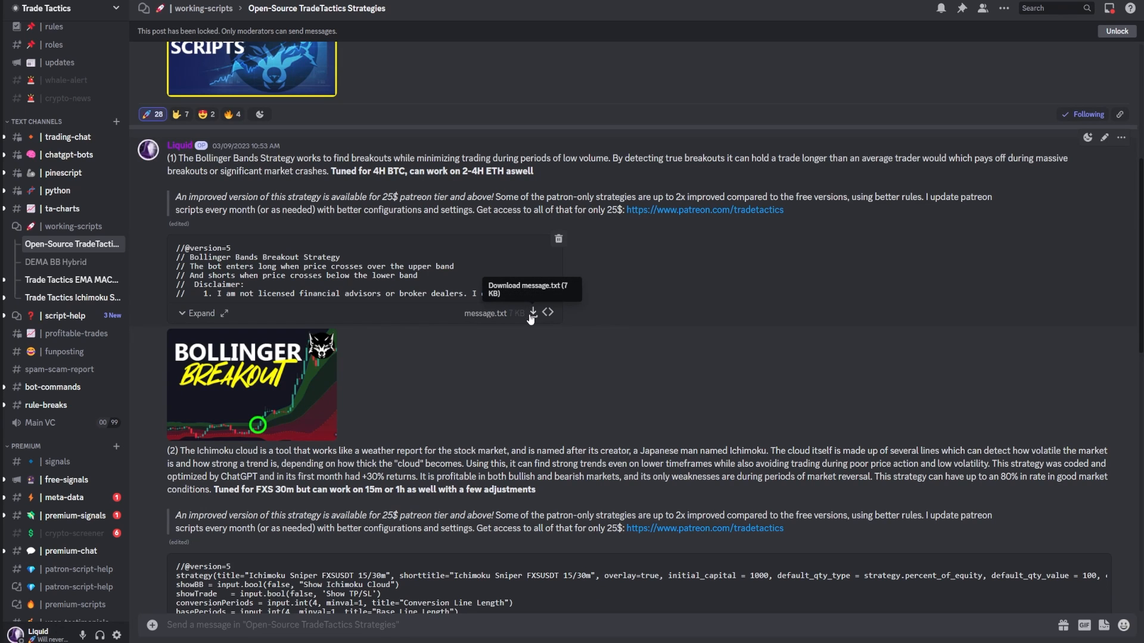
scroll(down, 3)
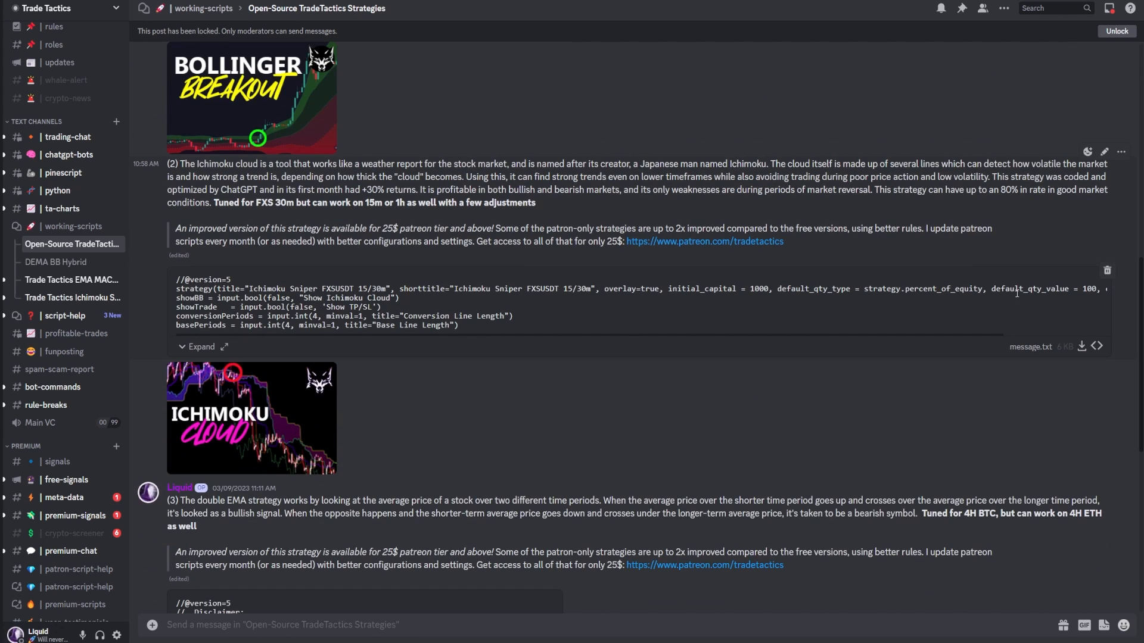
Read trading-chat messages calling the Ichimoku strategy the most profitable
click(67, 137)
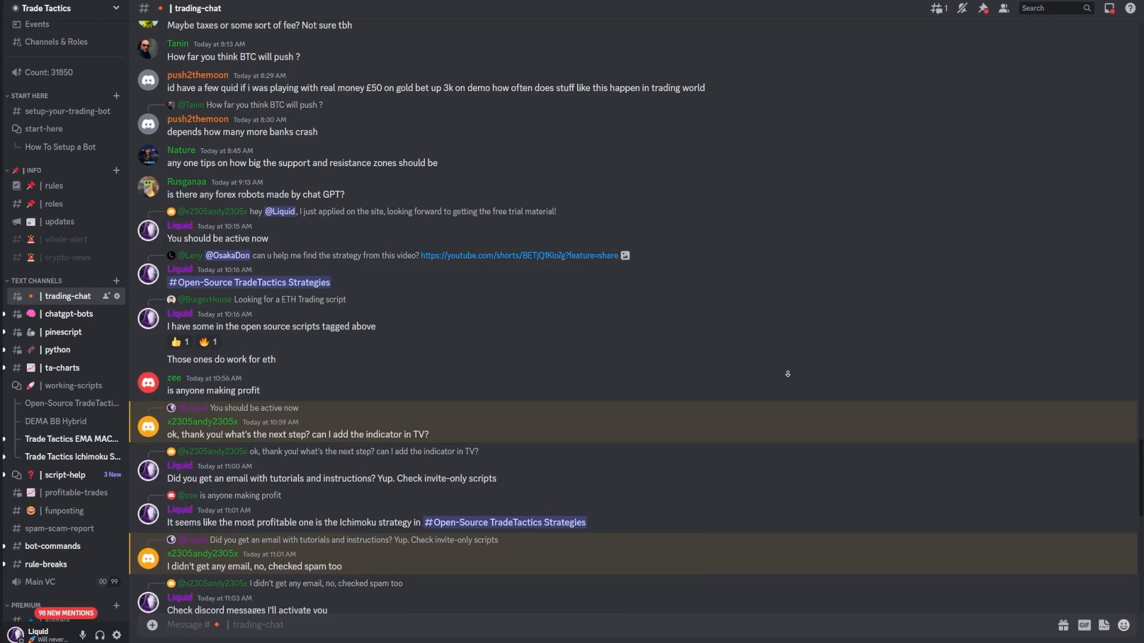
scroll(down, 3)
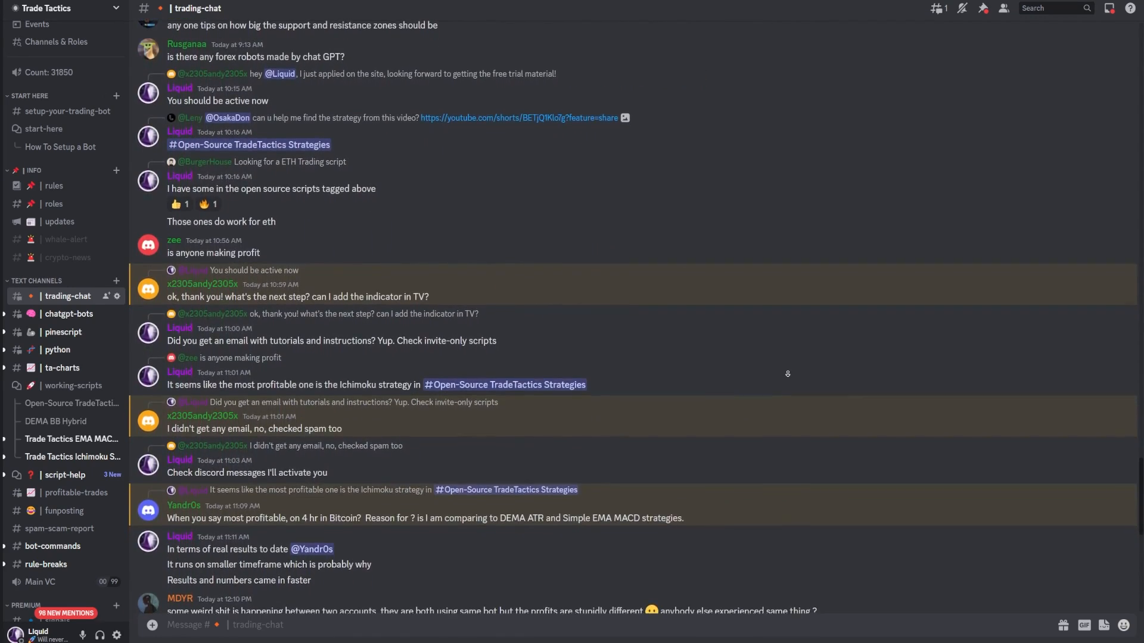
scroll(down, 3)
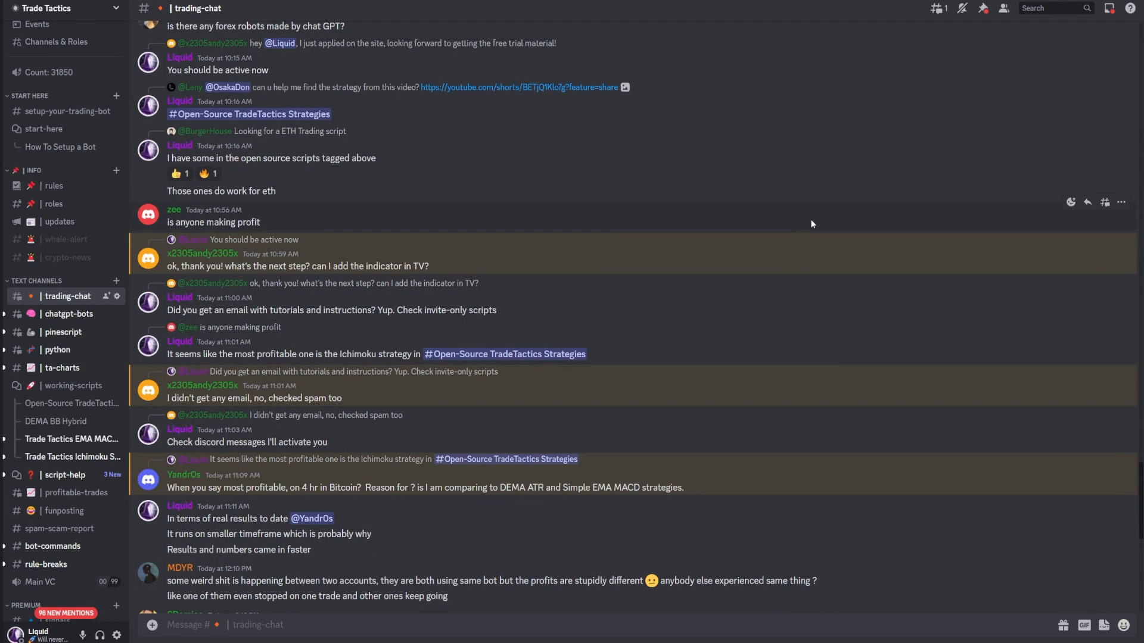
scroll(down, 3)
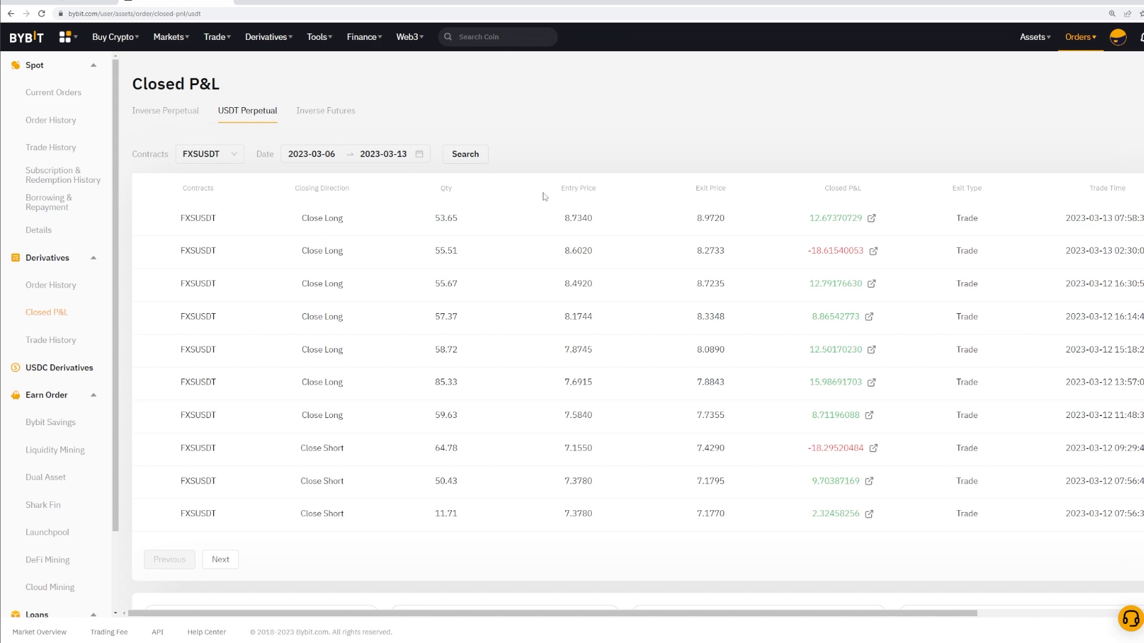
mouse_move(188, 100)
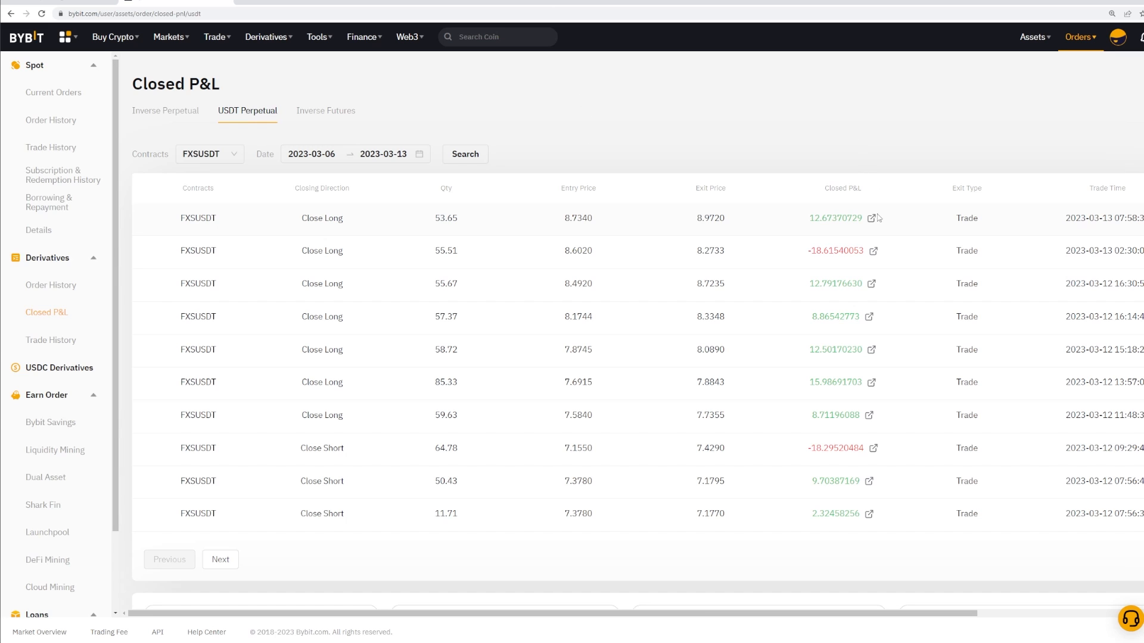
click(874, 217)
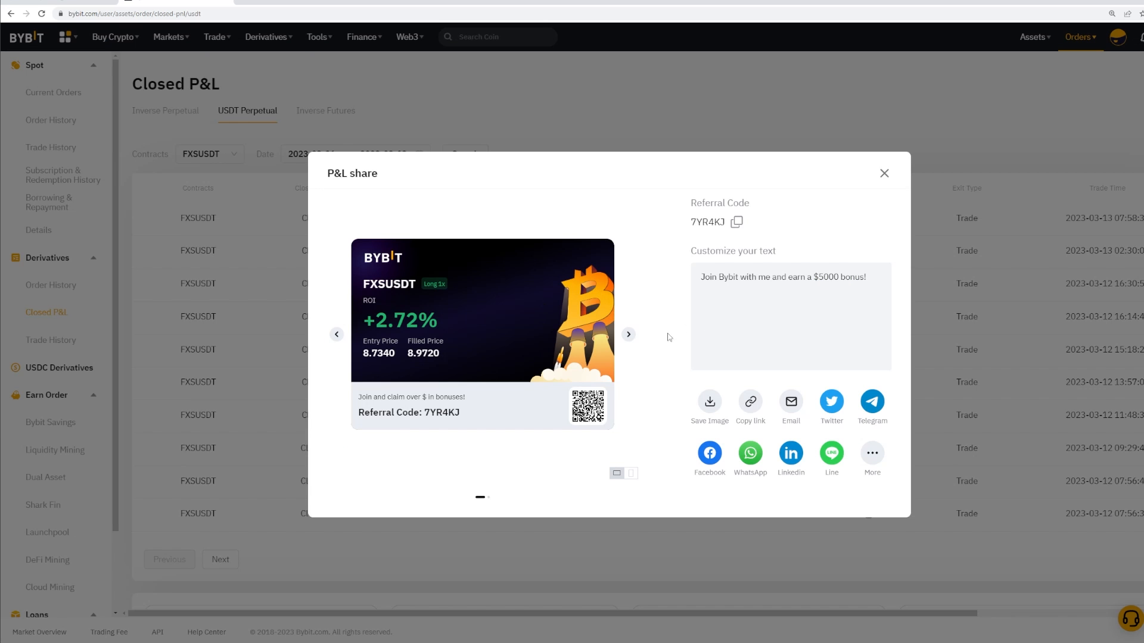
click(883, 173)
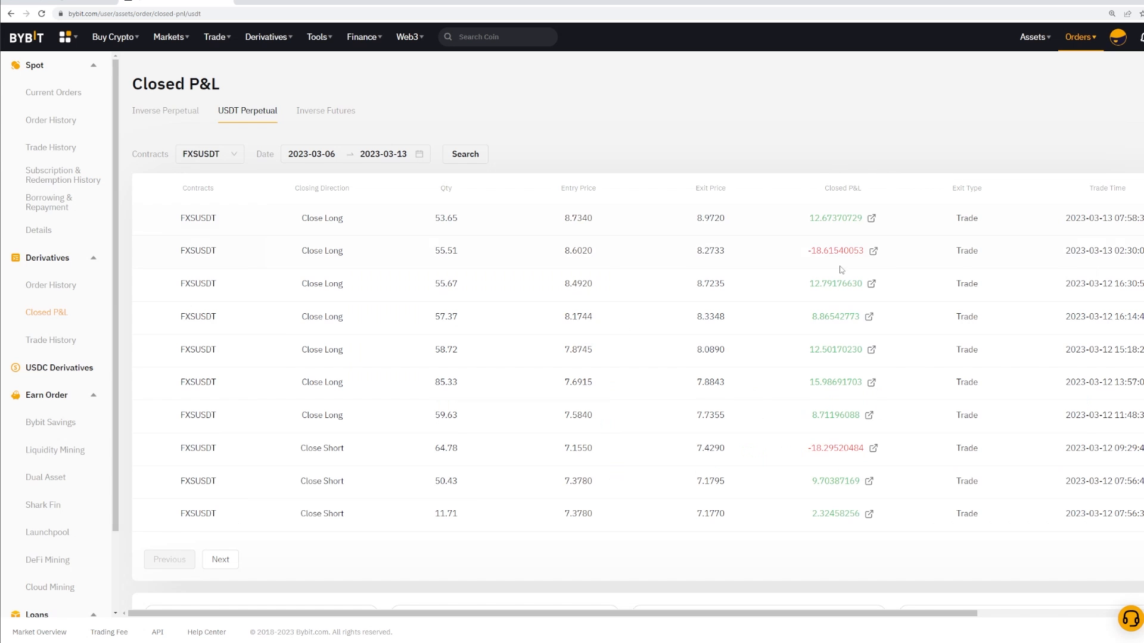
mouse_move(850, 285)
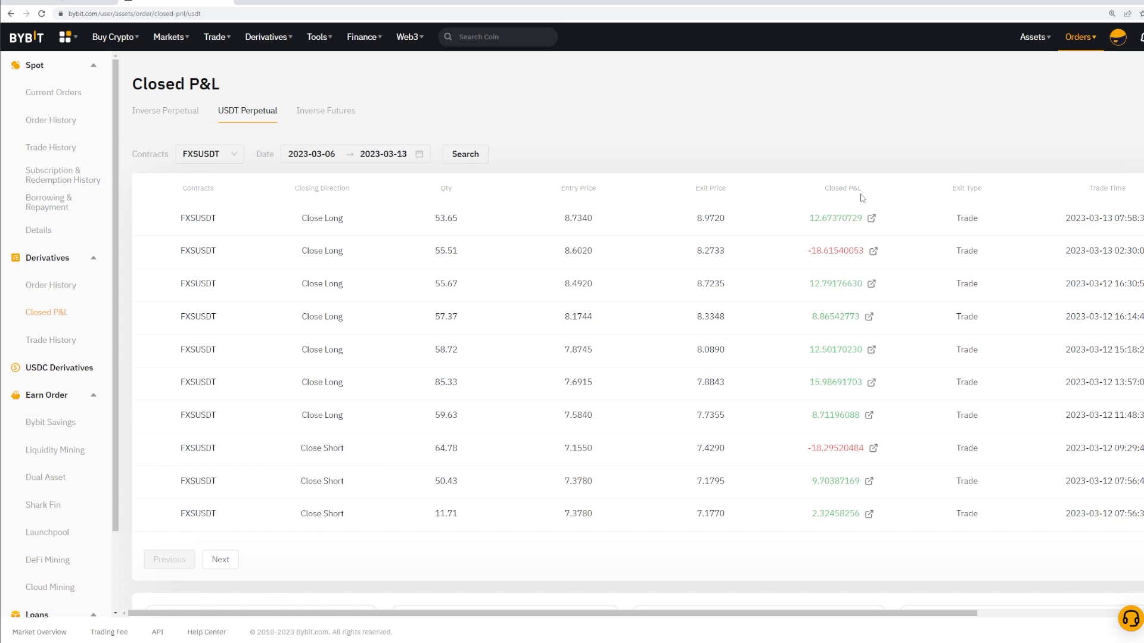
mouse_move(873, 217)
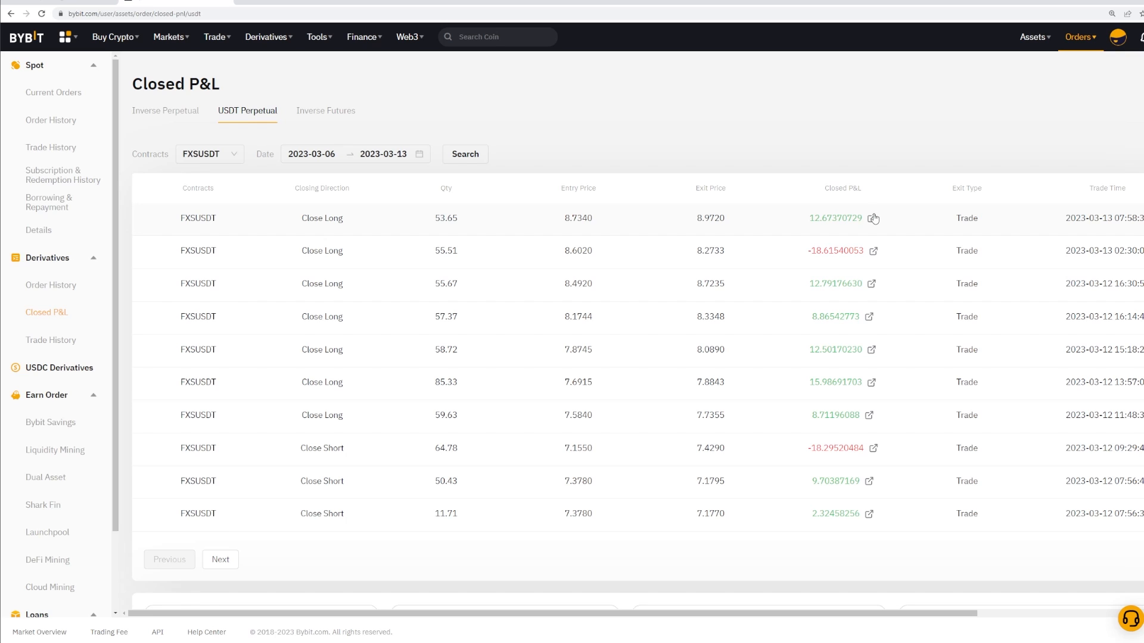
mouse_move(868, 422)
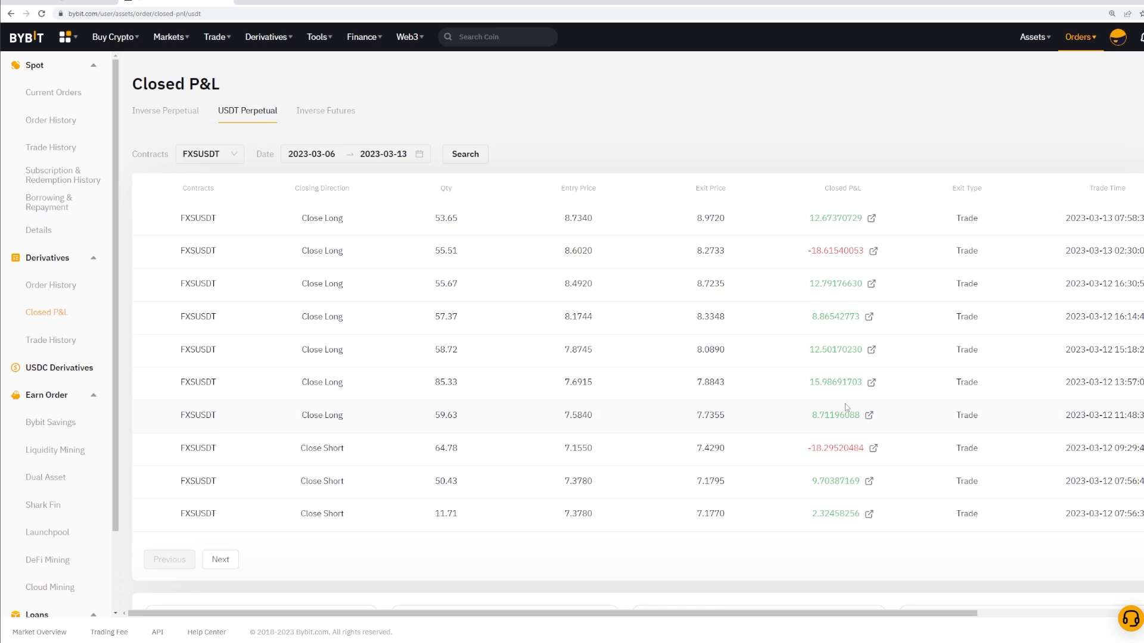
click(870, 381)
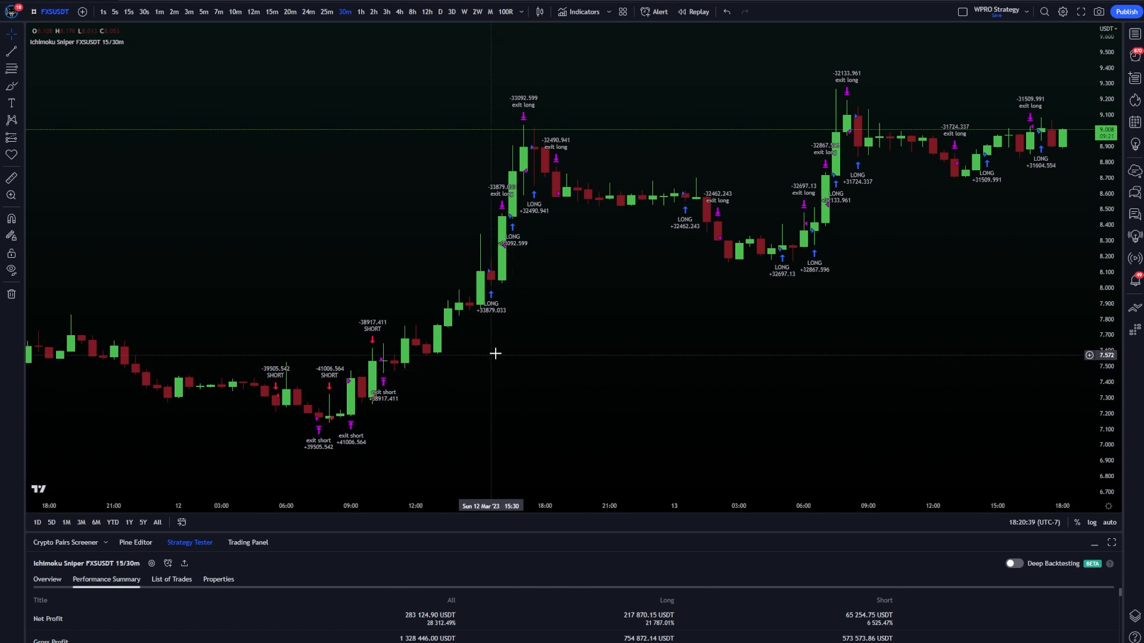
mouse_move(507, 273)
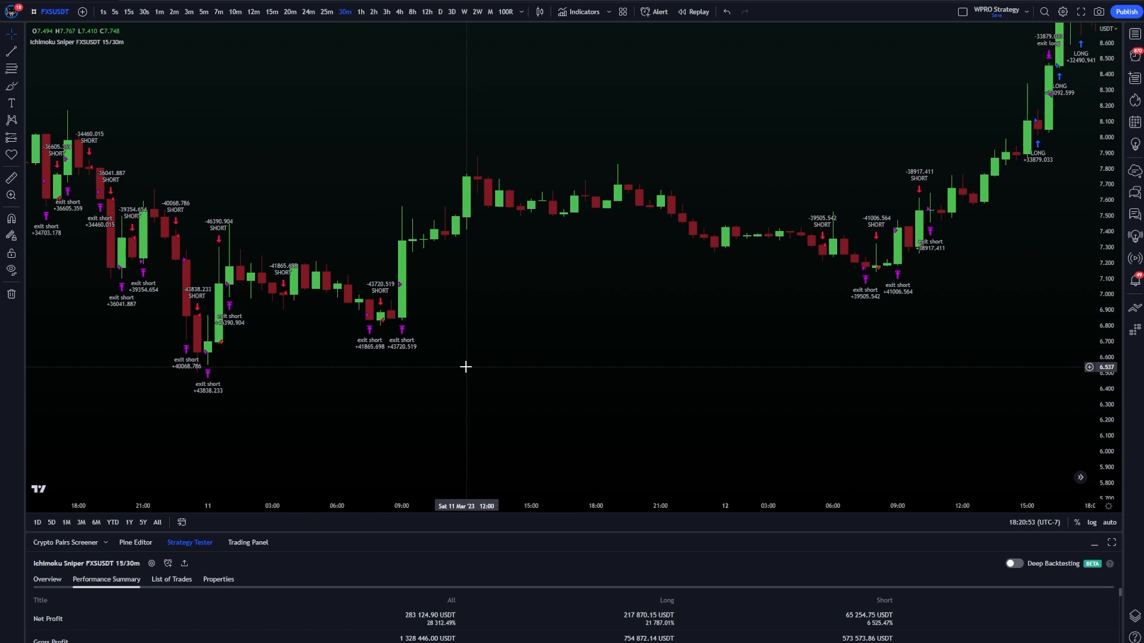
mouse_move(605, 372)
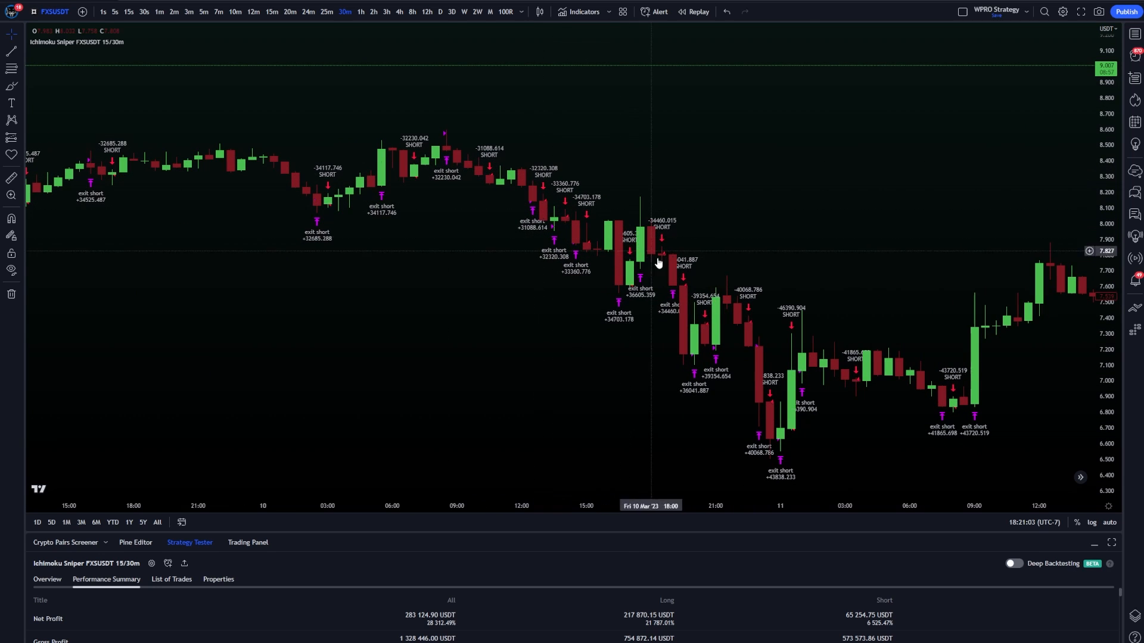
mouse_move(558, 248)
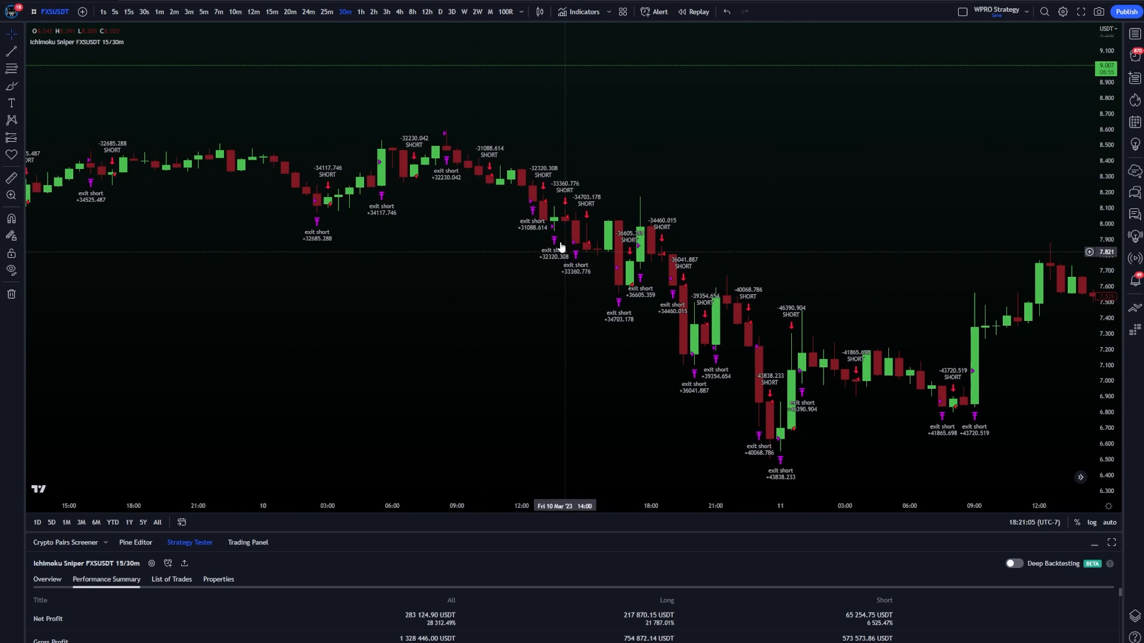
mouse_move(642, 320)
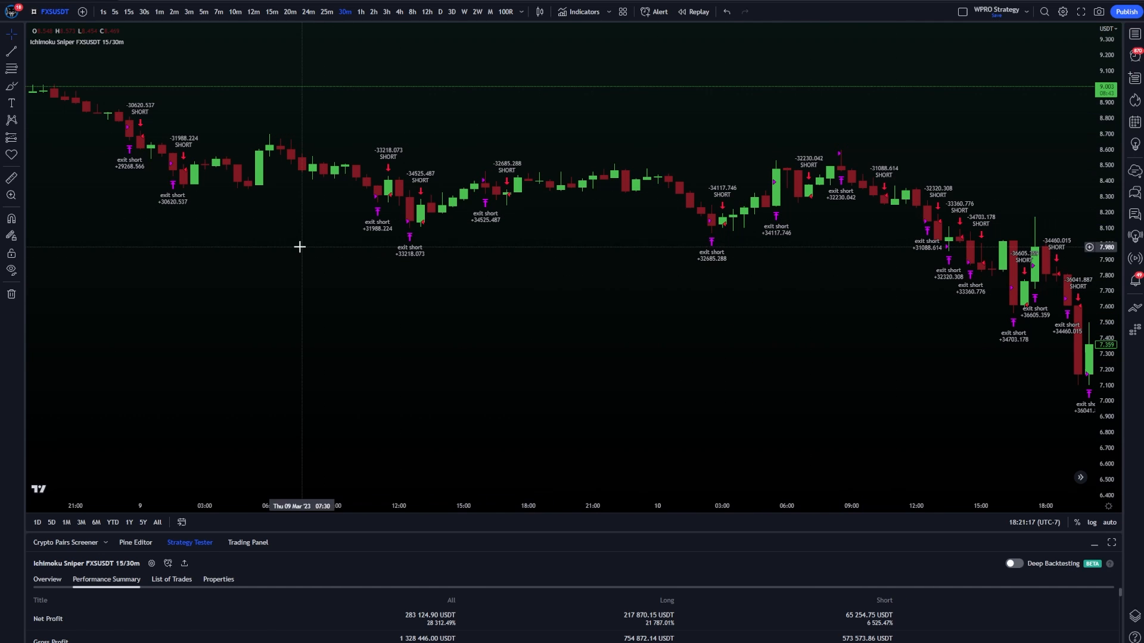
Enable Show Ichimoku Cloud and Show TP/SL in the strategy inputs and apply
click(146, 42)
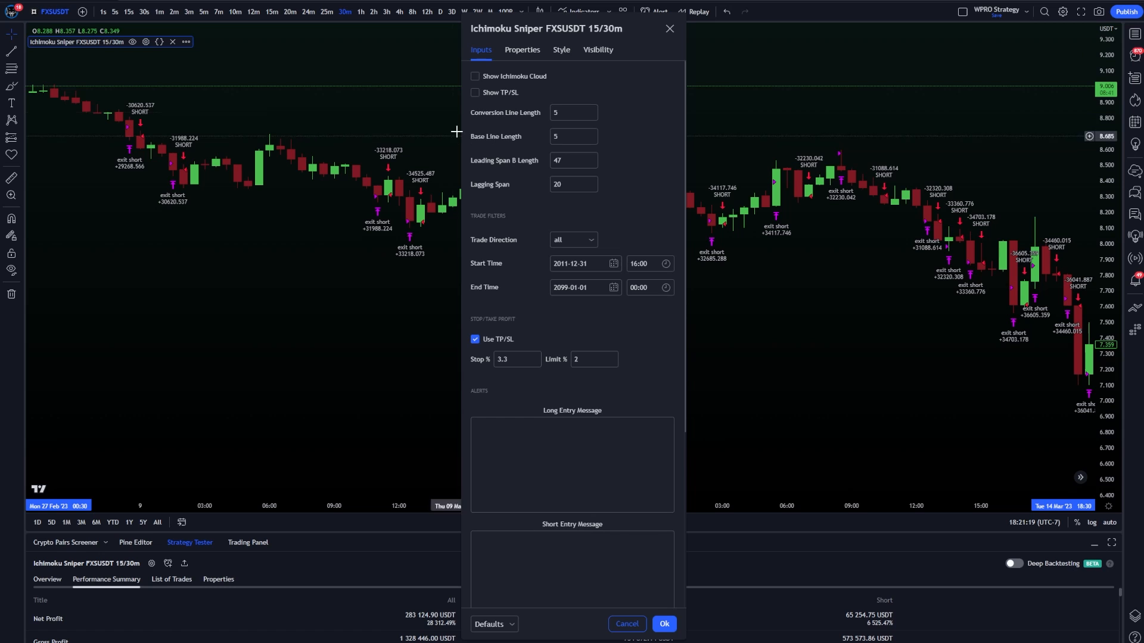
click(475, 76)
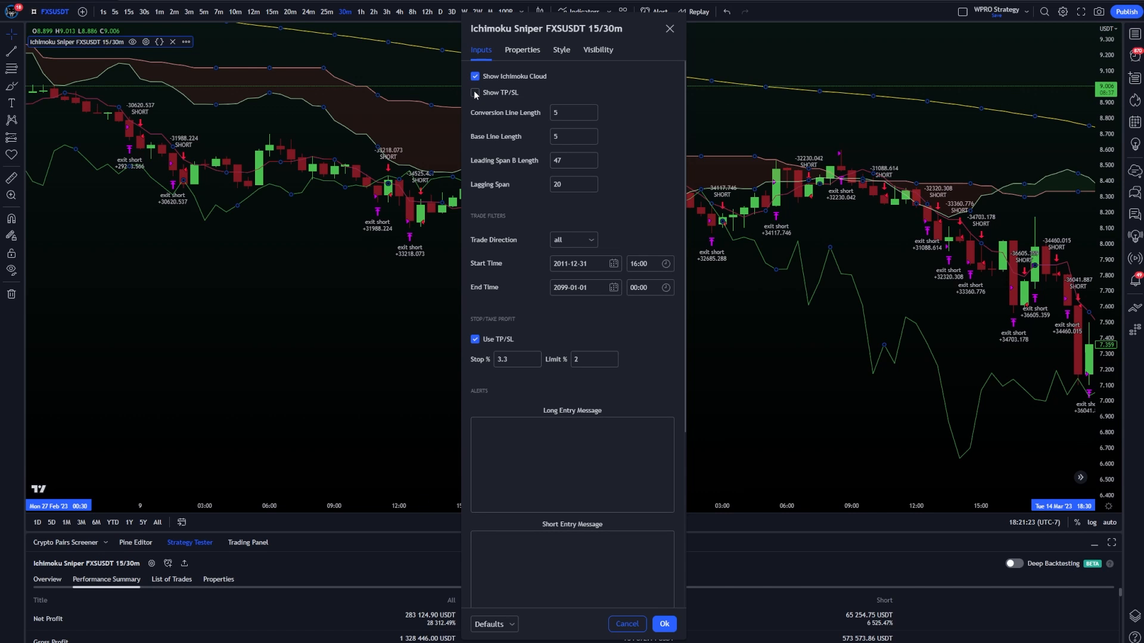
click(475, 92)
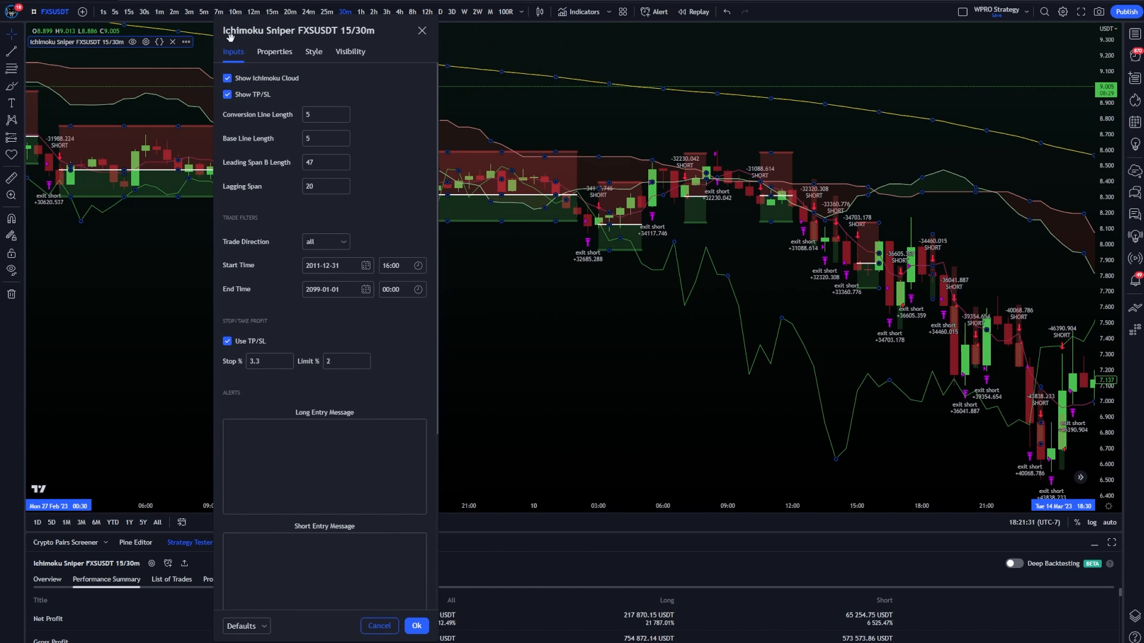
click(415, 627)
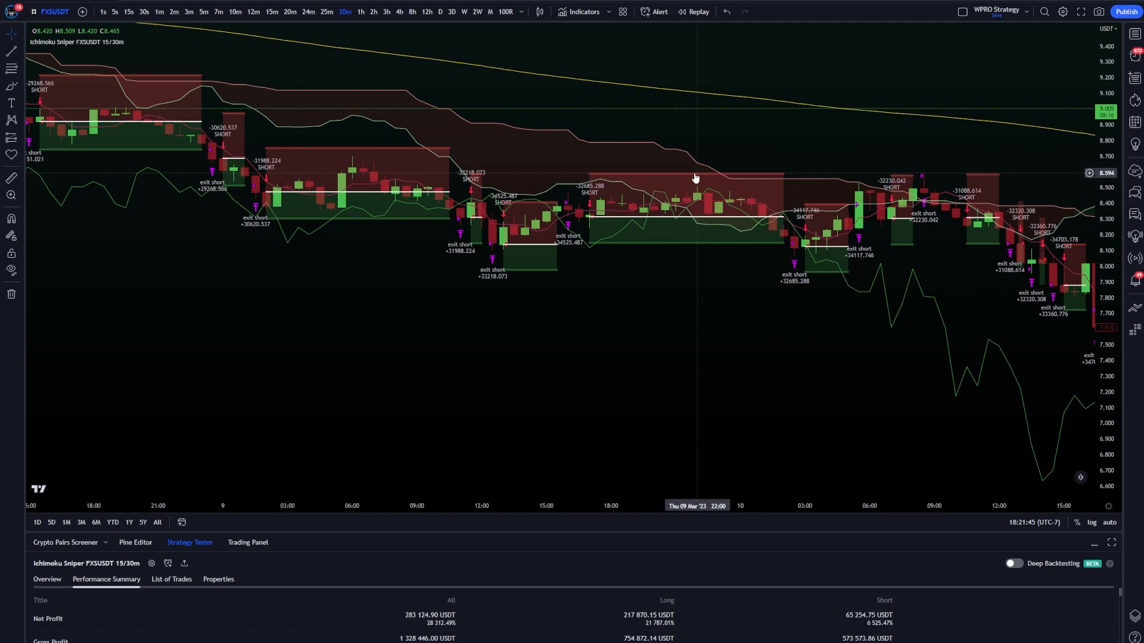
mouse_move(656, 223)
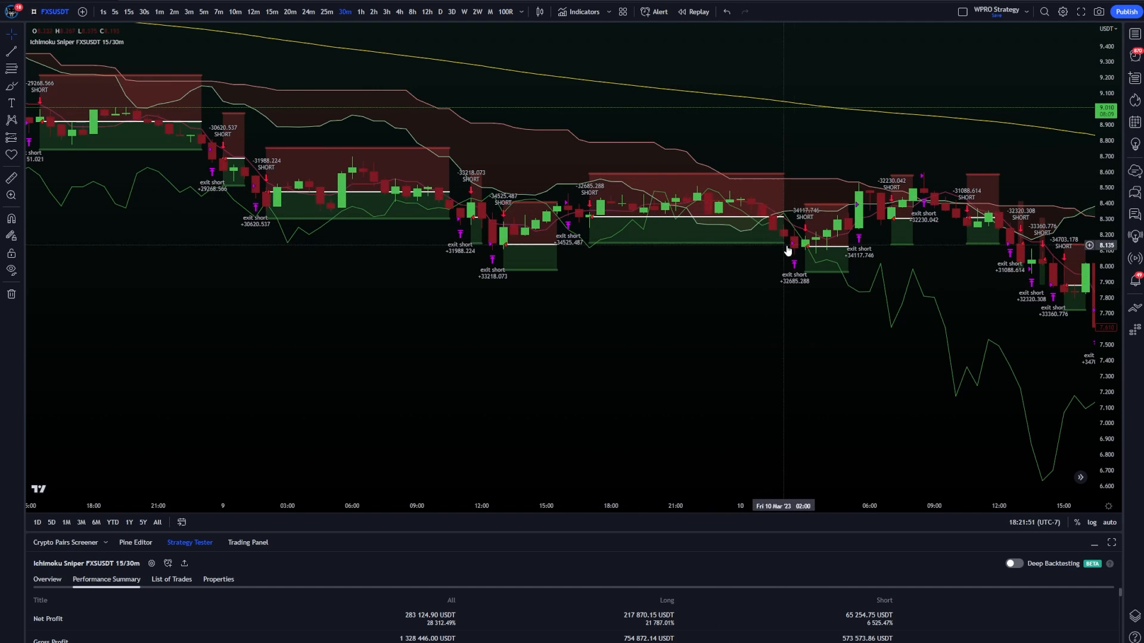
mouse_move(809, 251)
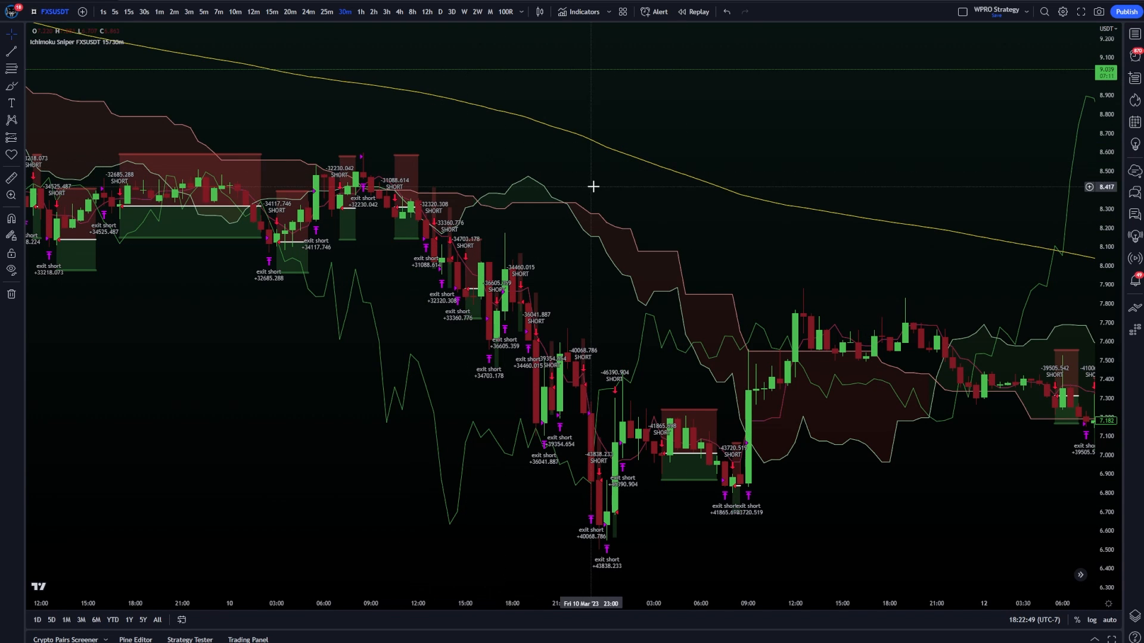
mouse_move(773, 243)
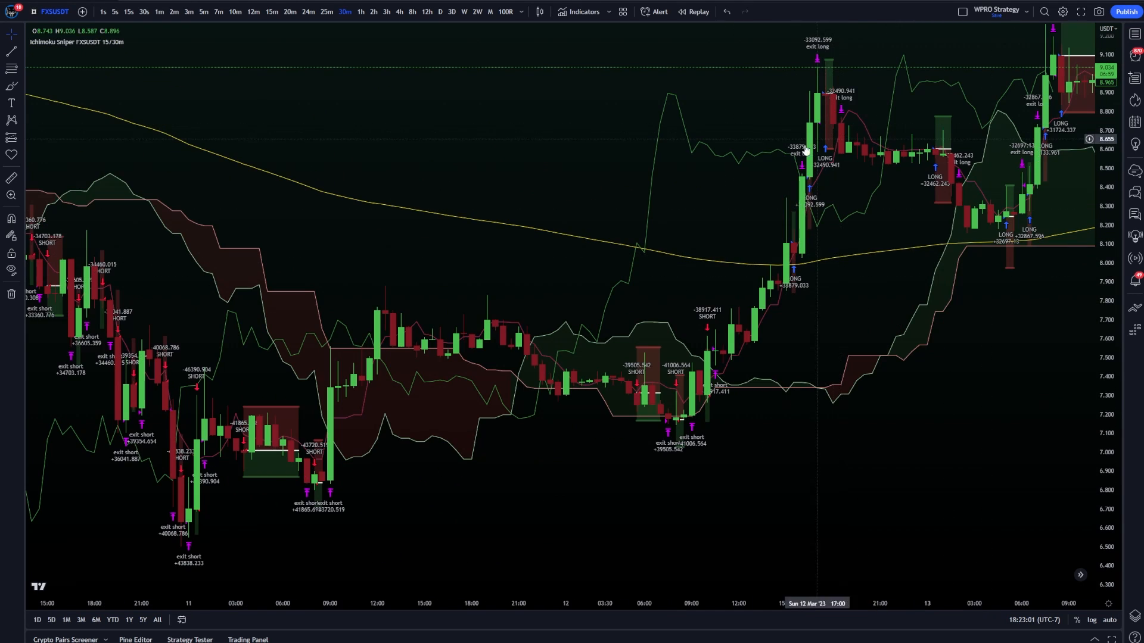
mouse_move(756, 276)
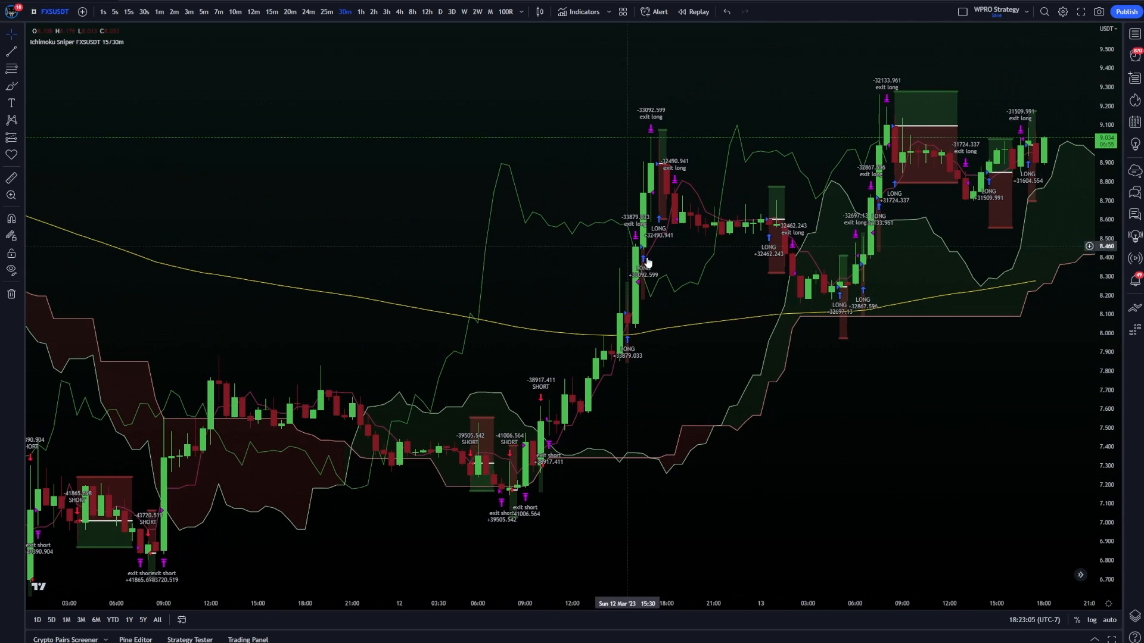
mouse_move(729, 152)
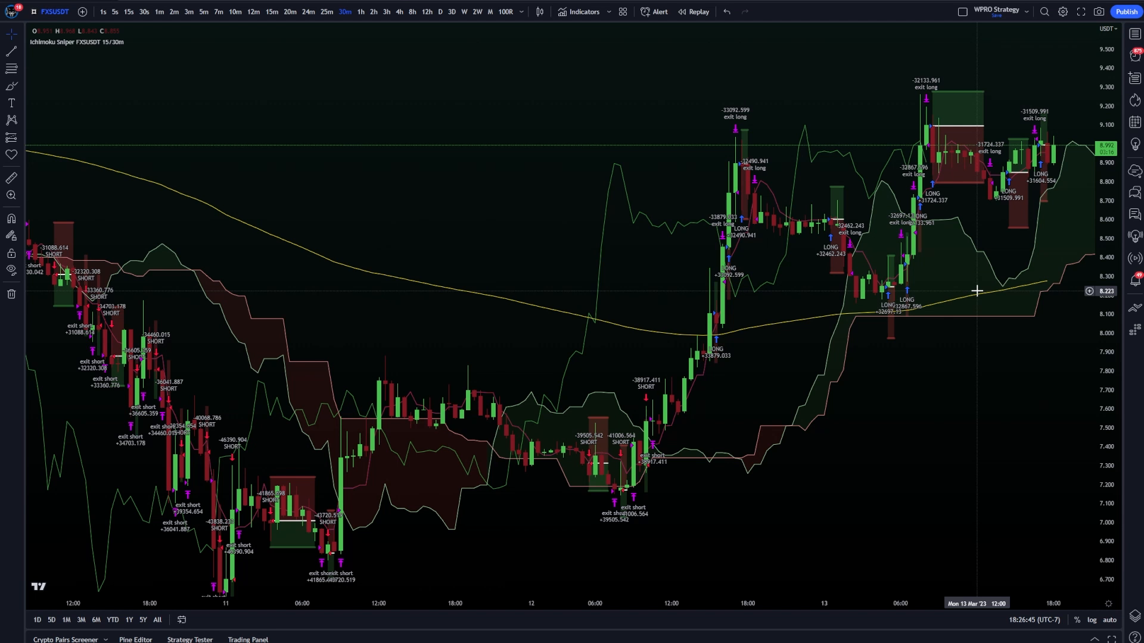
mouse_move(832, 239)
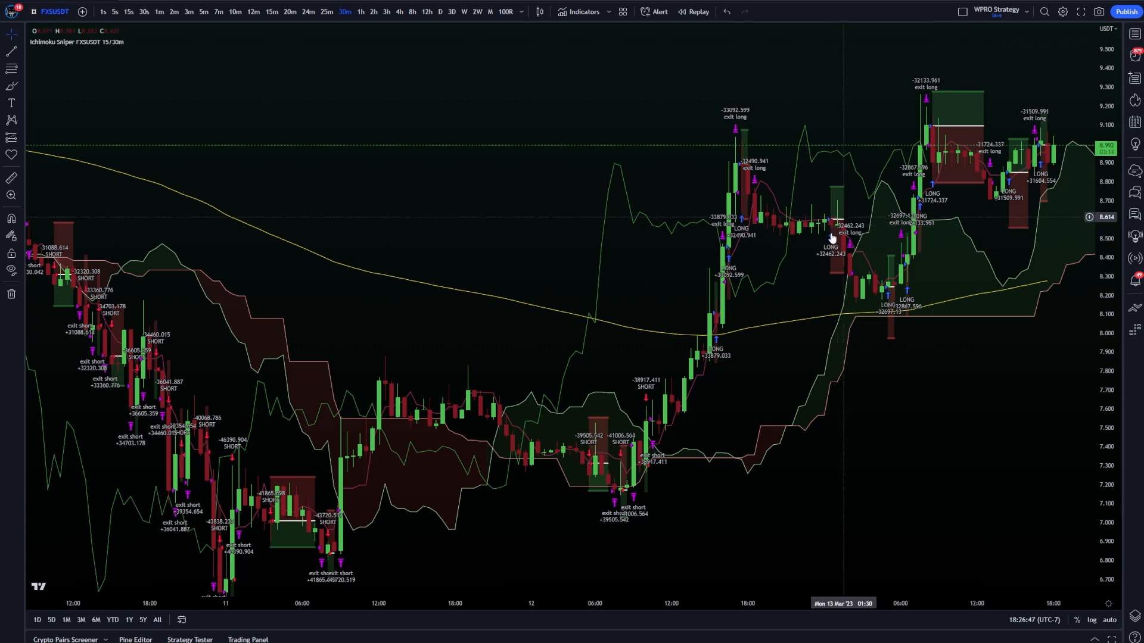
mouse_move(963, 303)
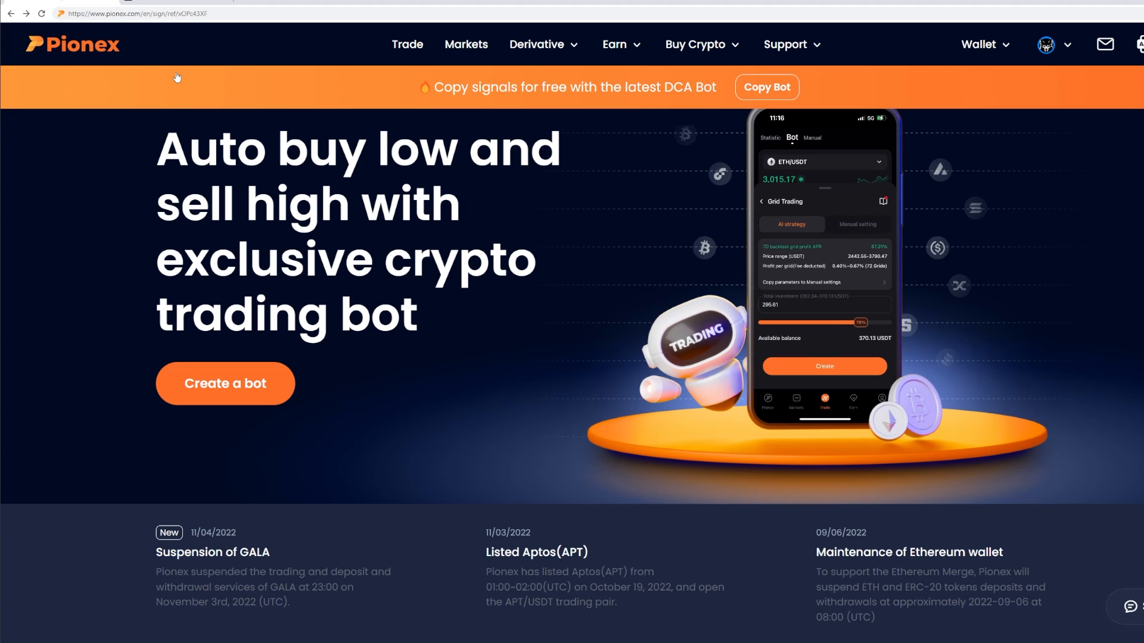
Browse the Pionex homepage and reach the Ichimoku cloud strategy subscription page
click(824, 367)
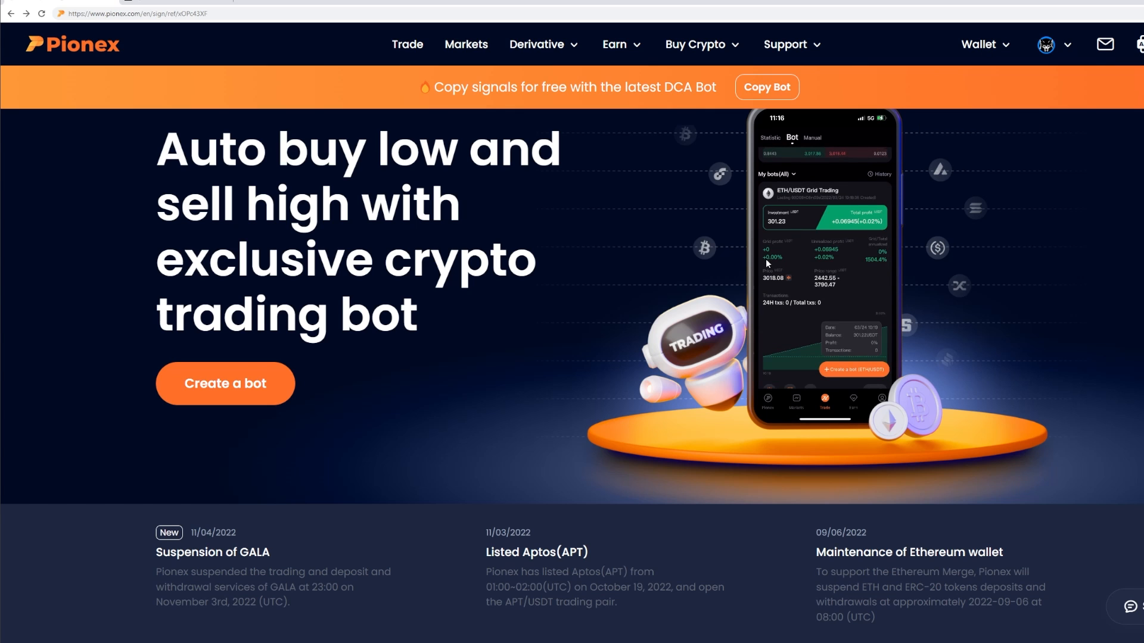
click(978, 45)
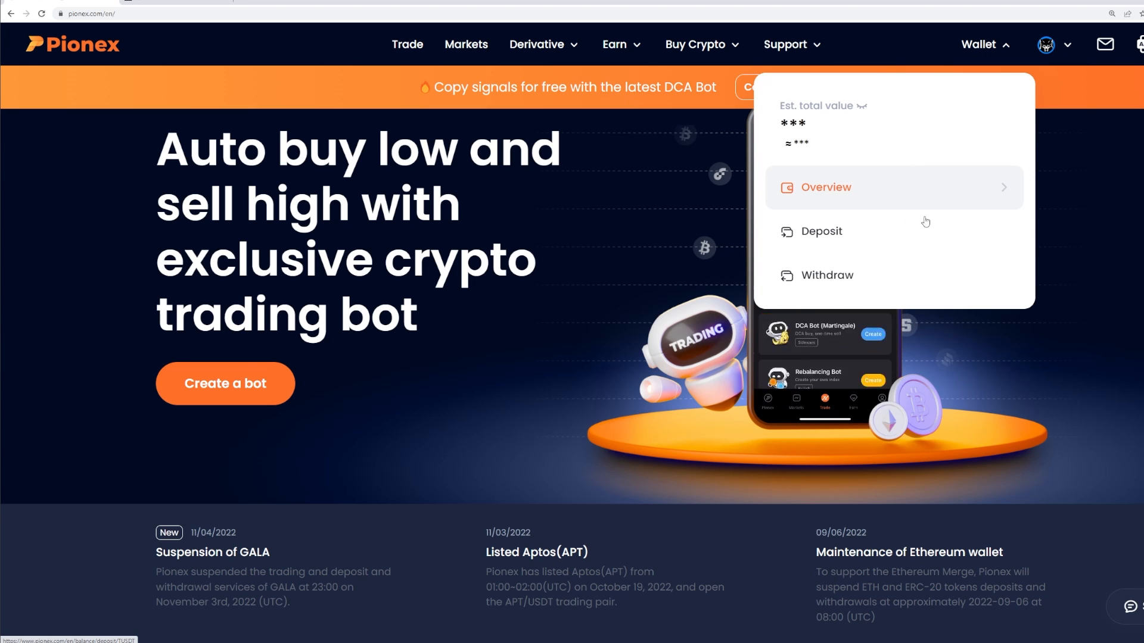
click(819, 231)
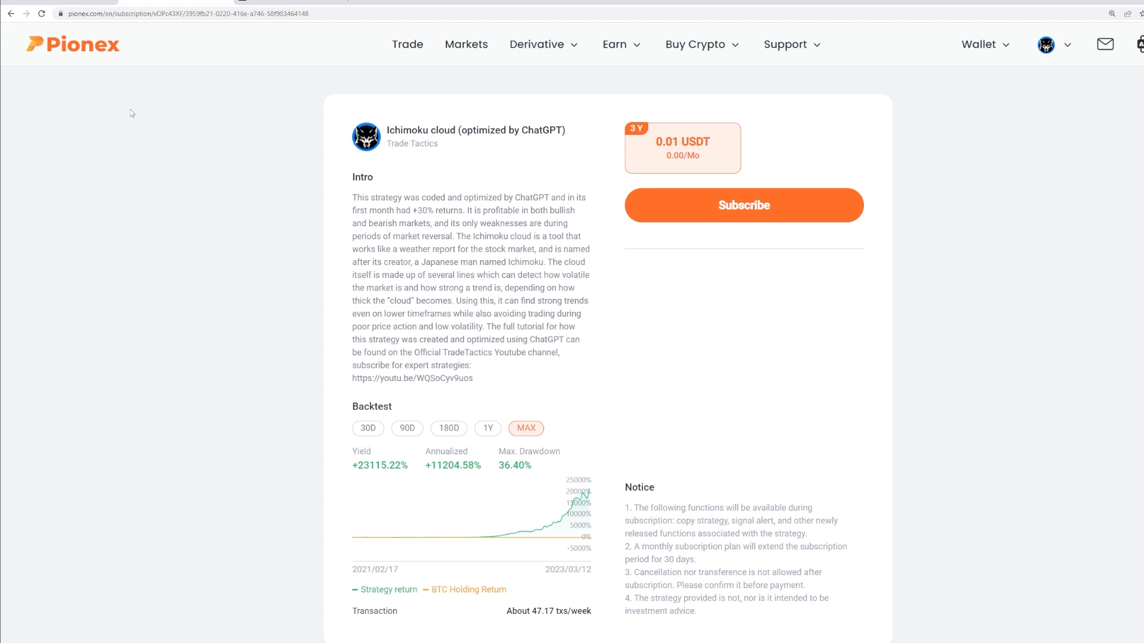
mouse_move(521, 169)
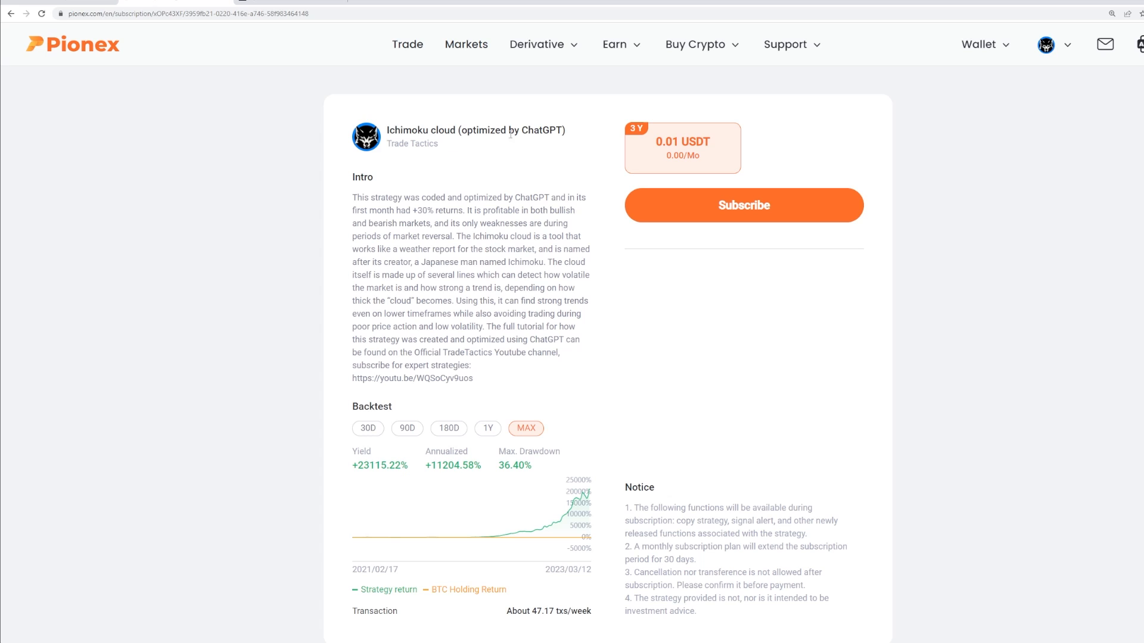
mouse_move(682, 148)
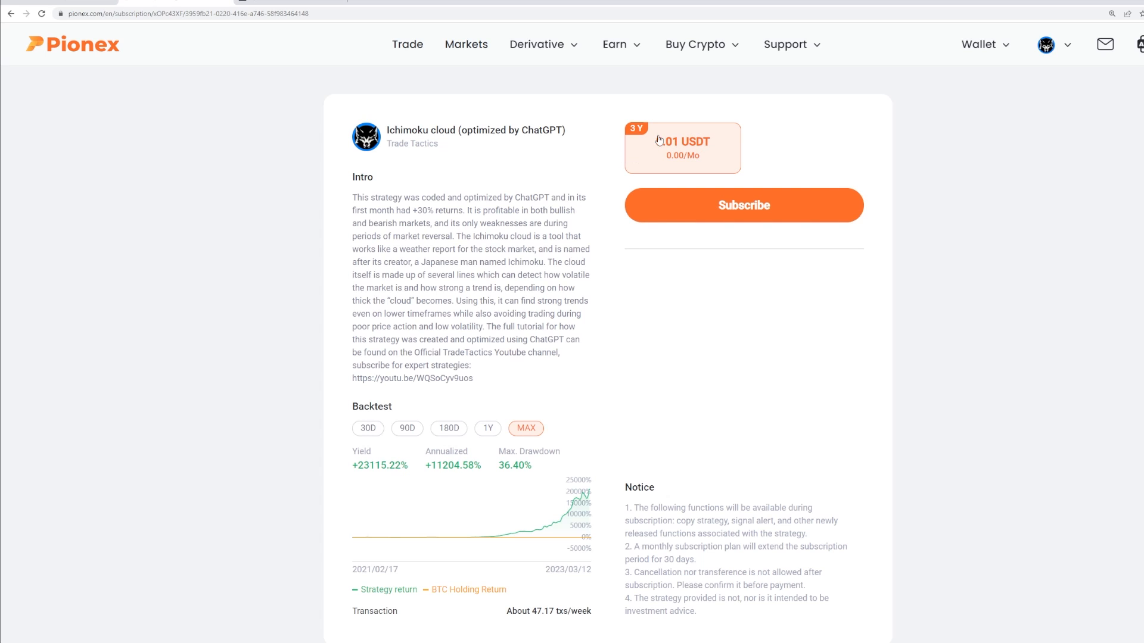
mouse_move(648, 155)
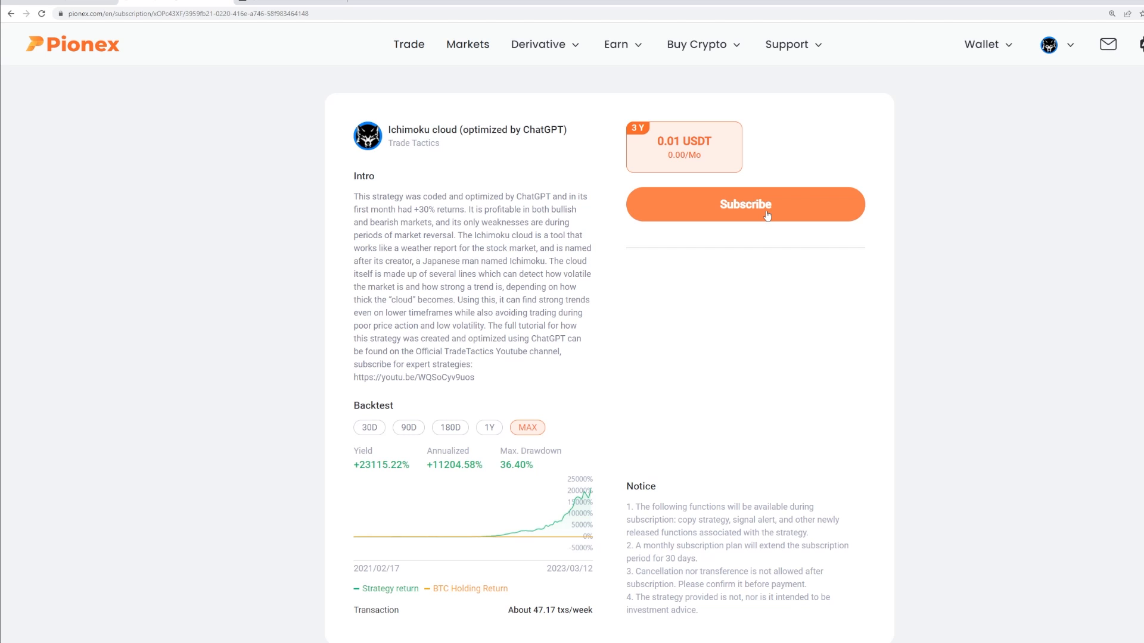
mouse_move(636, 392)
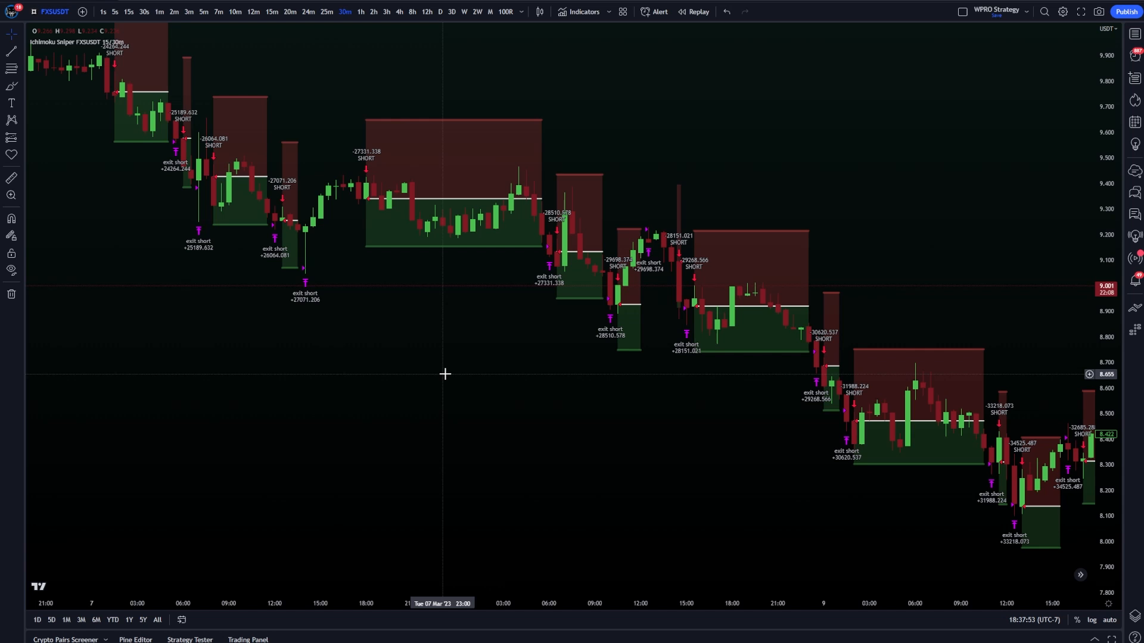
mouse_move(338, 397)
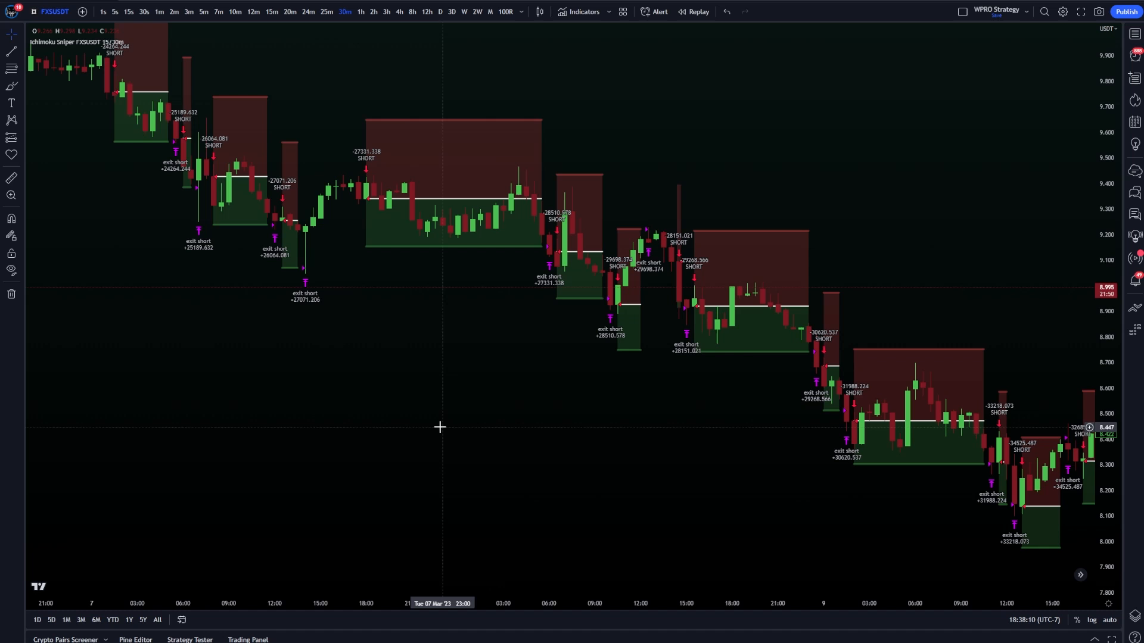
mouse_move(548, 420)
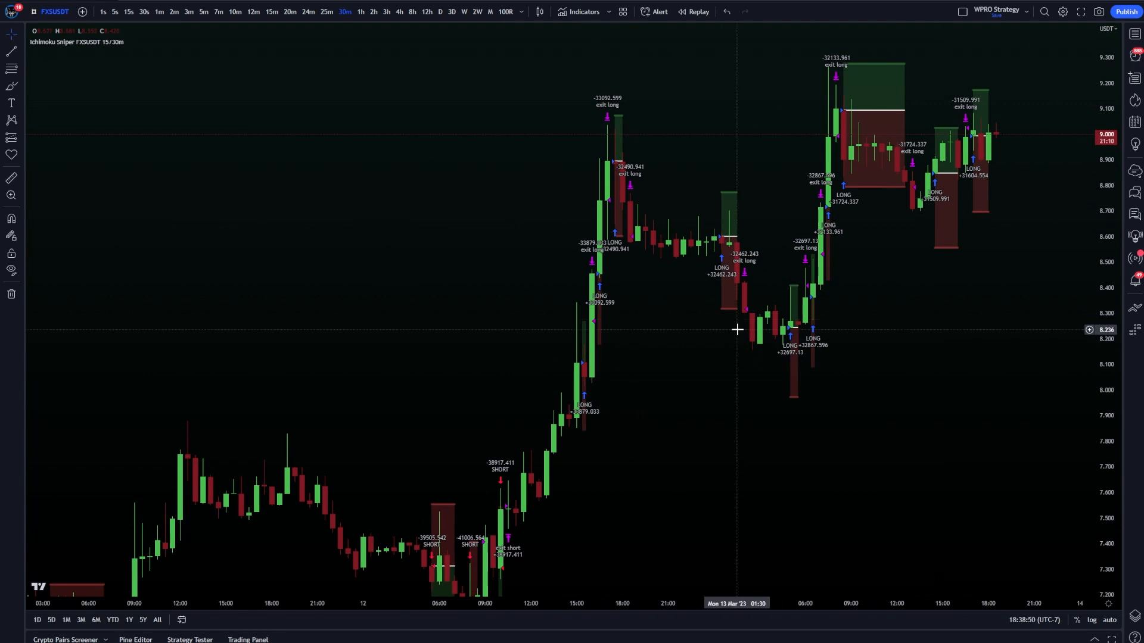
mouse_move(715, 331)
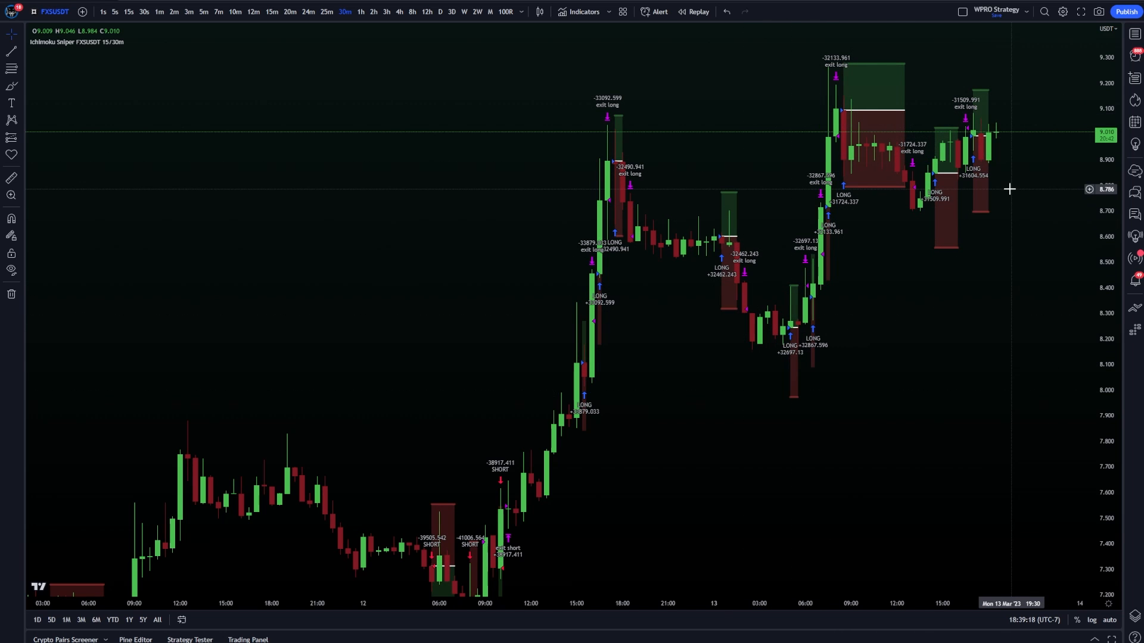
mouse_move(932, 88)
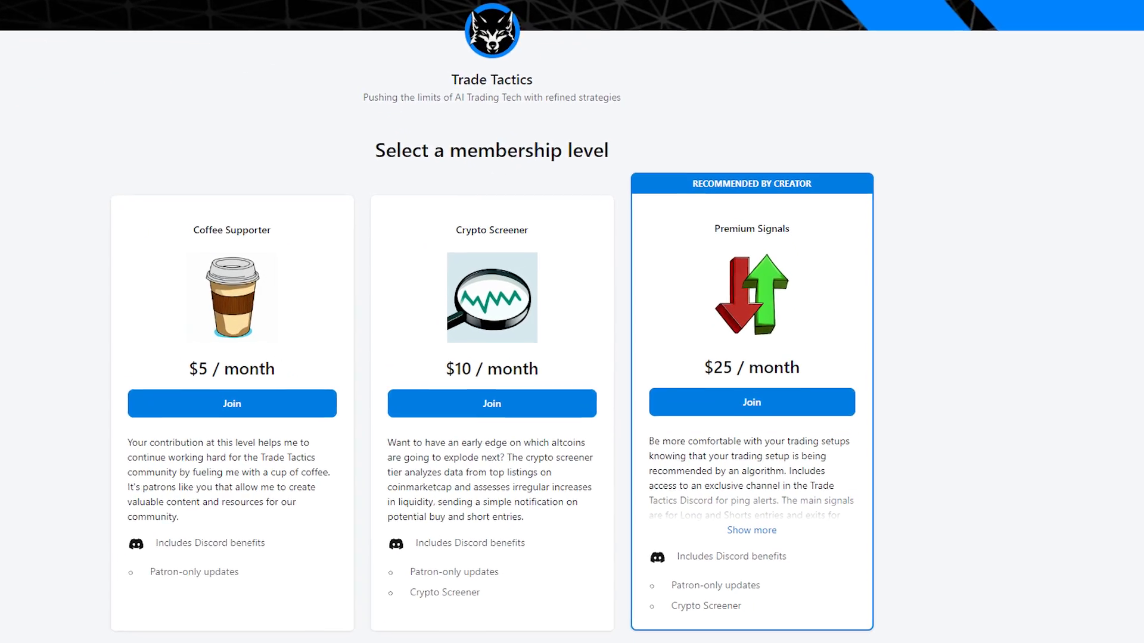
Scroll to the Coffee Supporter $5, Crypto Screener $10 and Premium Signals $25 tiers
scroll(down, 3)
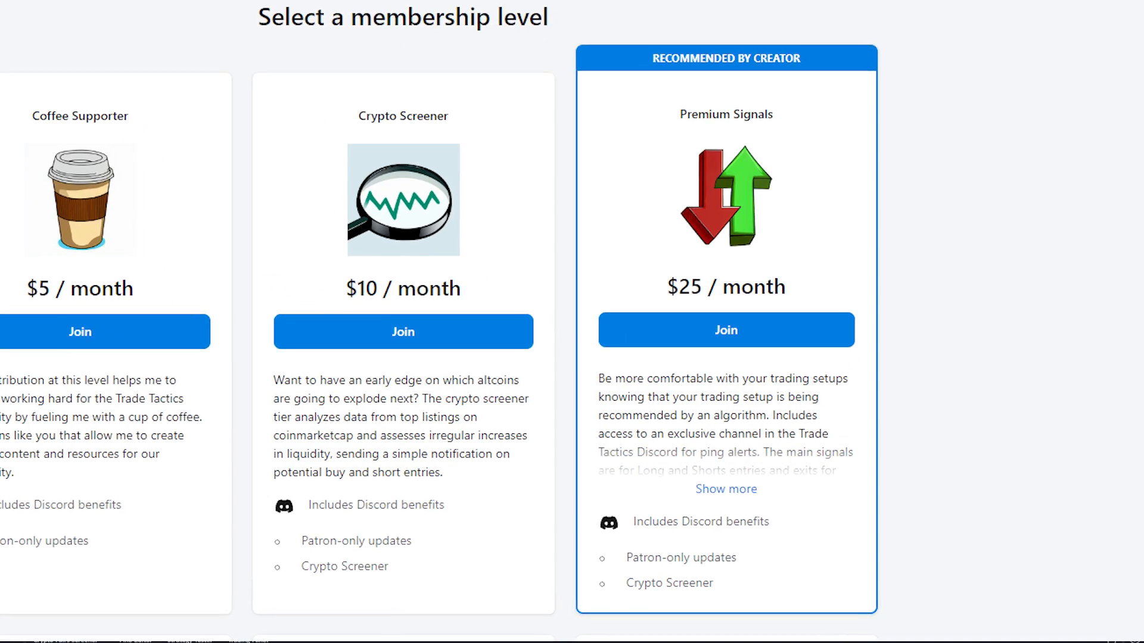